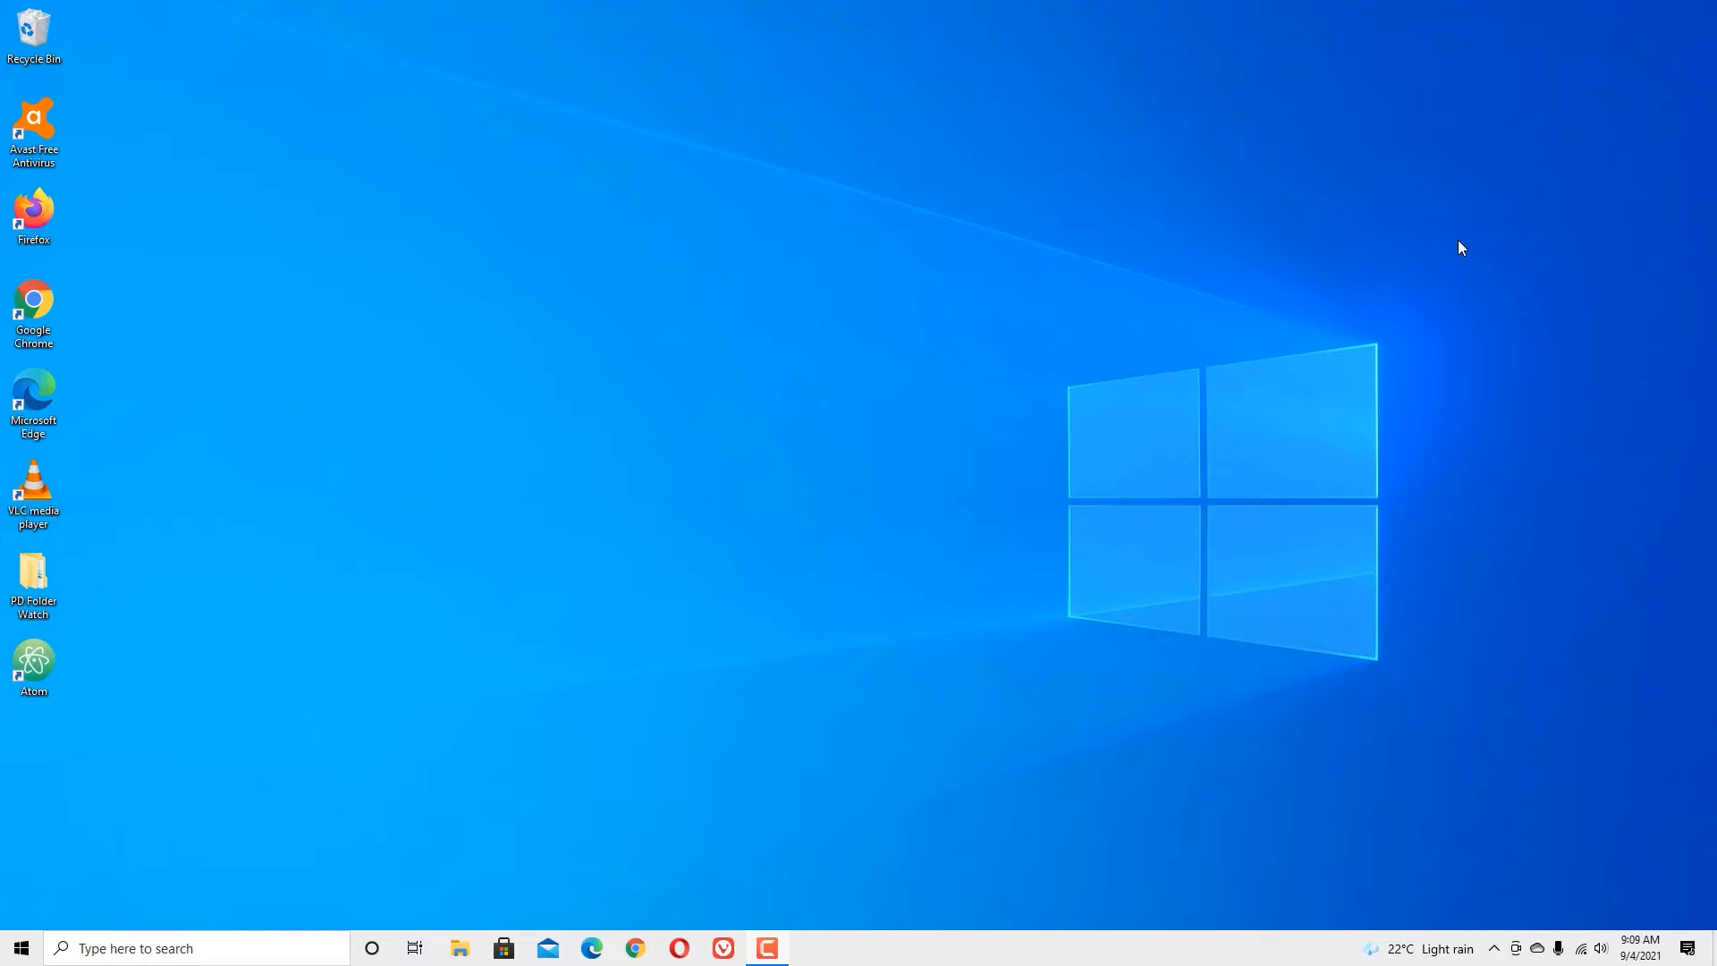
pyautogui.moveTo(1414, 254)
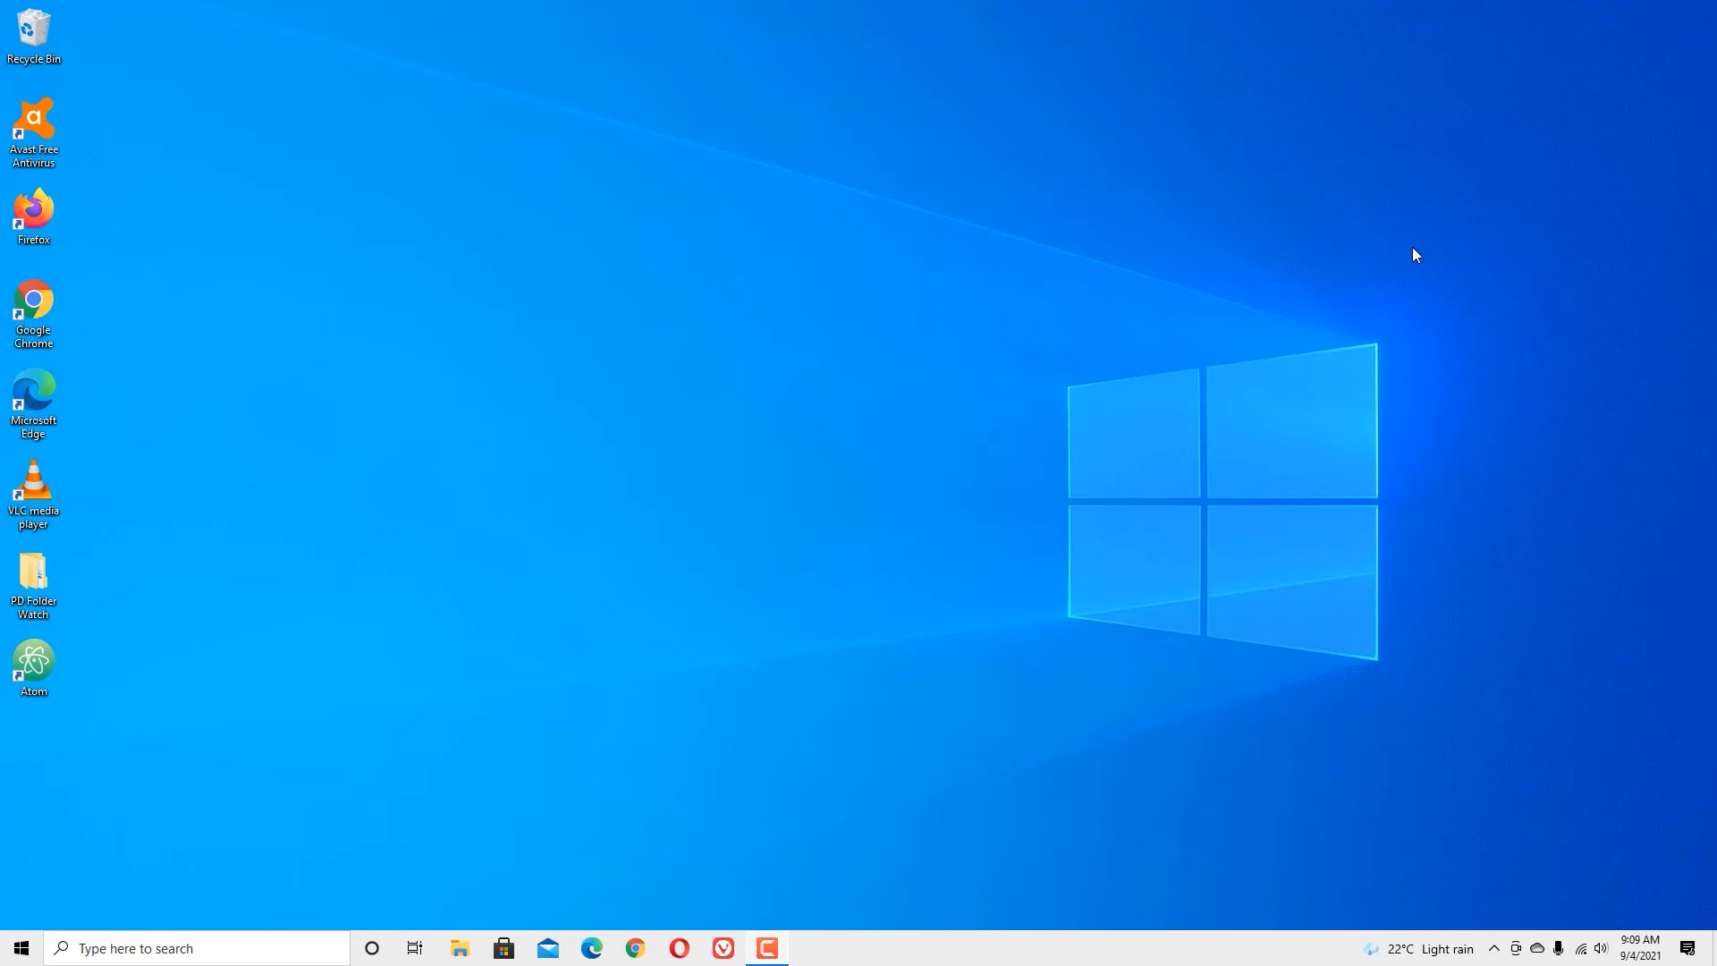
pyautogui.moveTo(1443, 30)
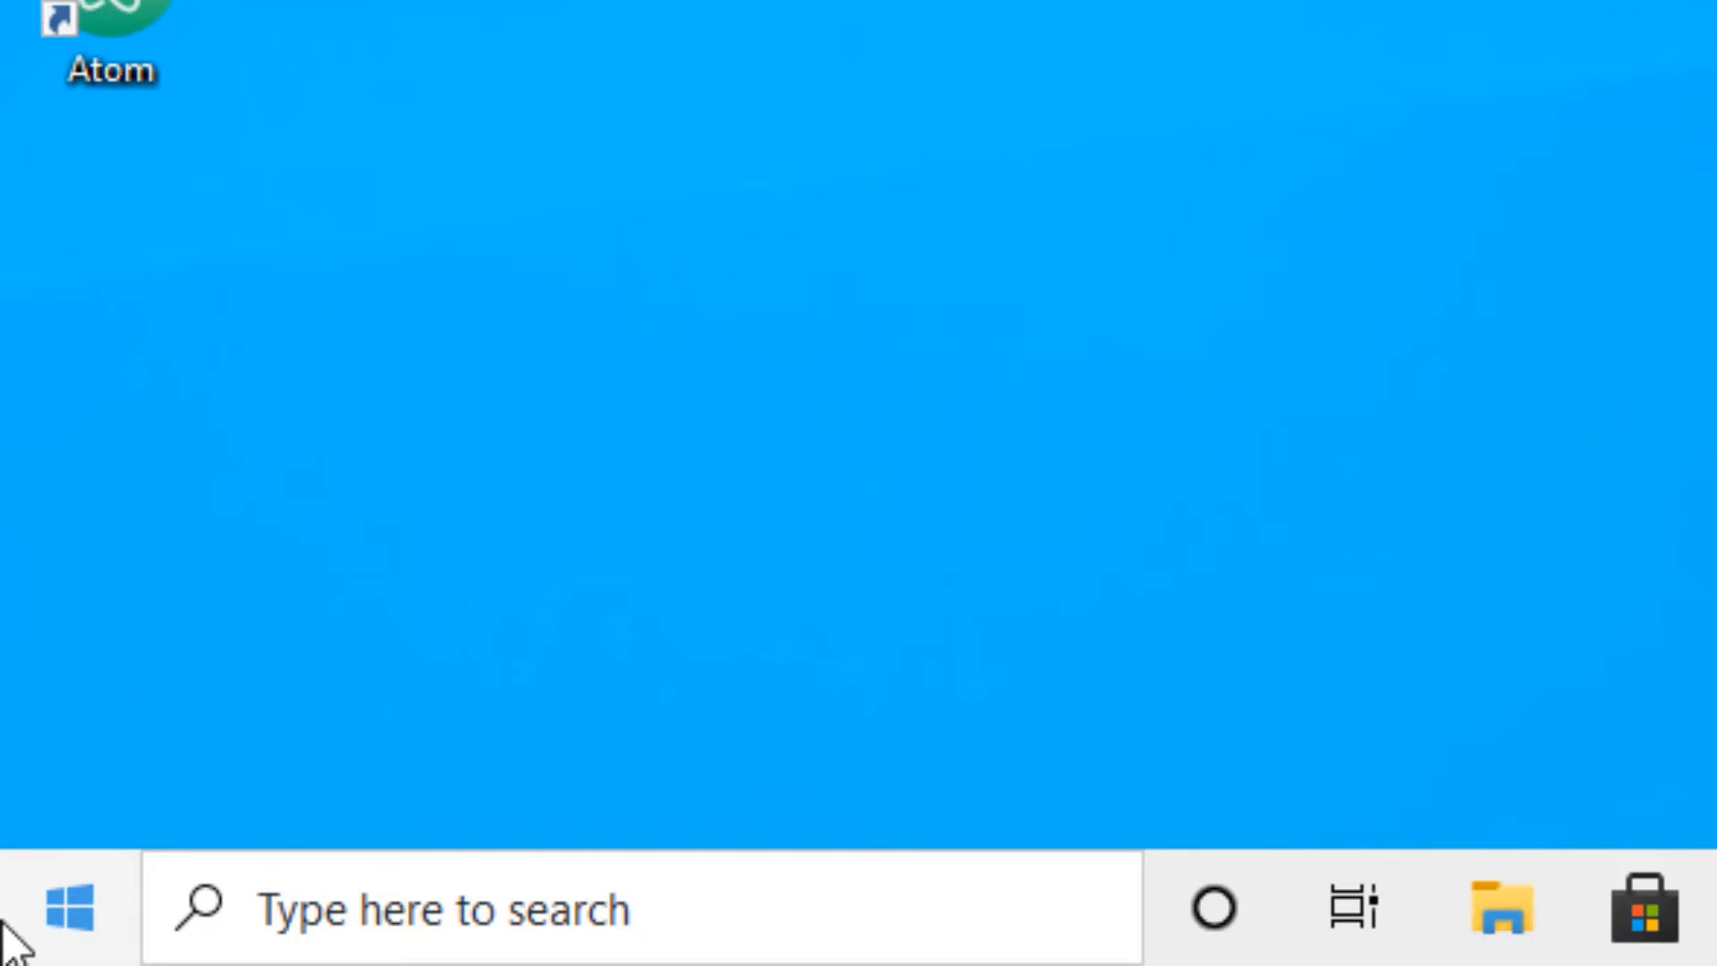
# - Reach the Privacy section of Windows Settings from the Start button's quick menu
pyautogui.rightClick(68, 907)
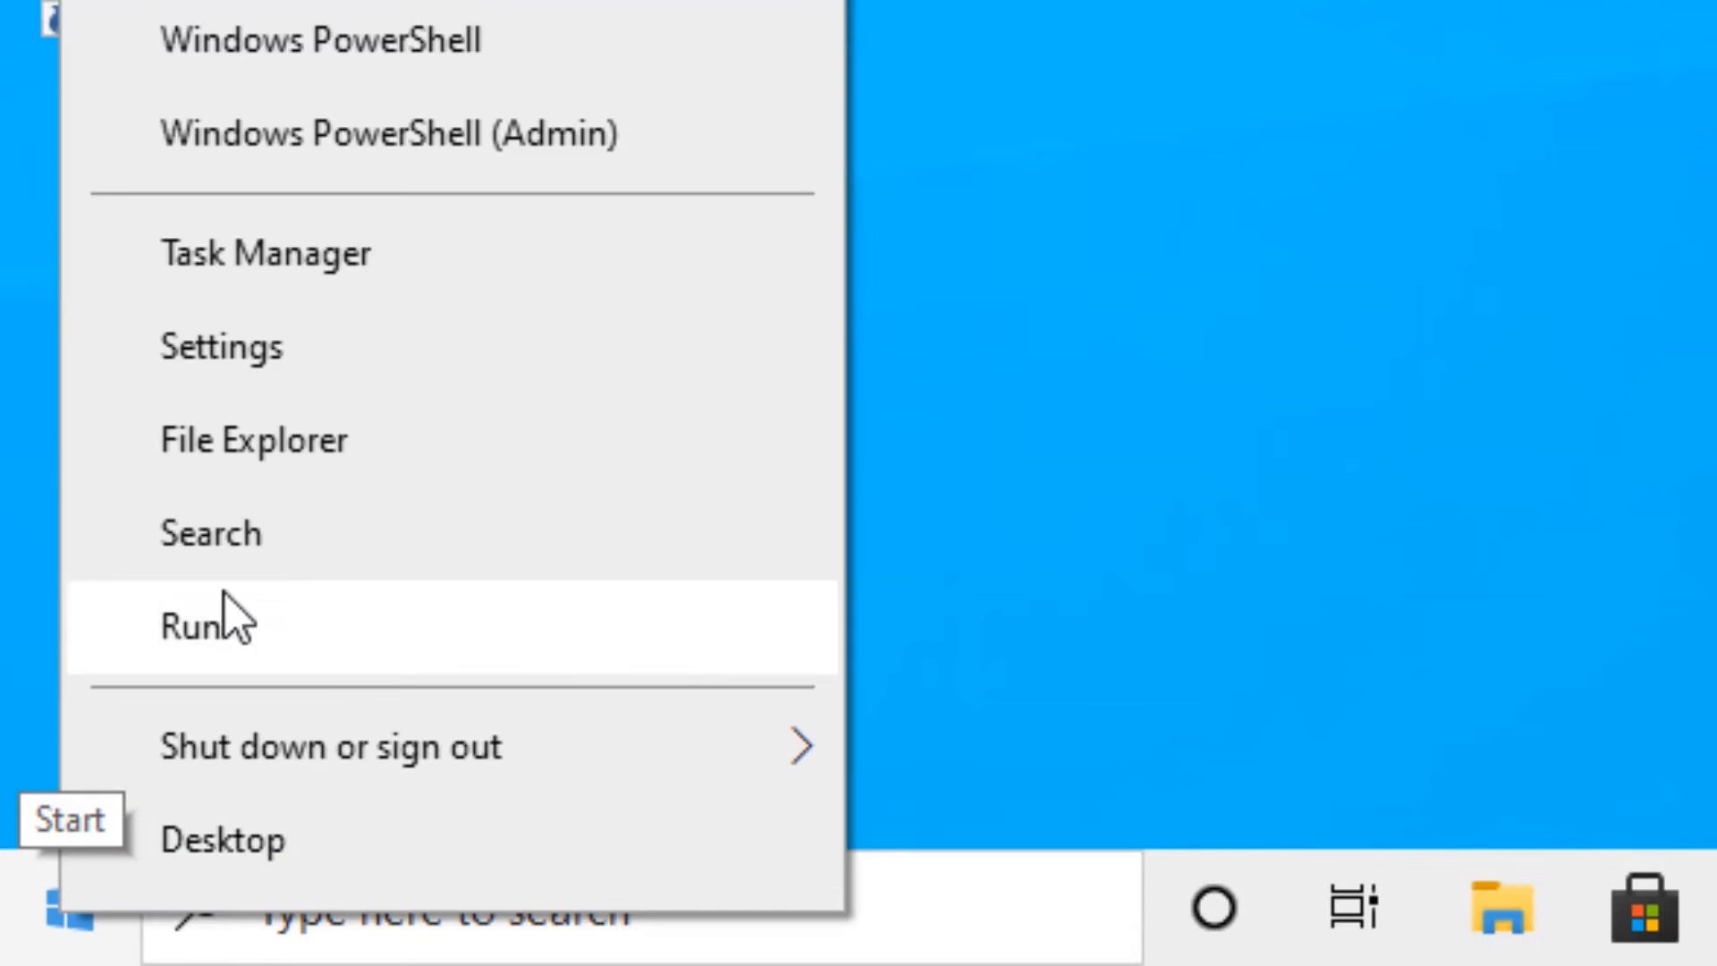
pyautogui.click(222, 345)
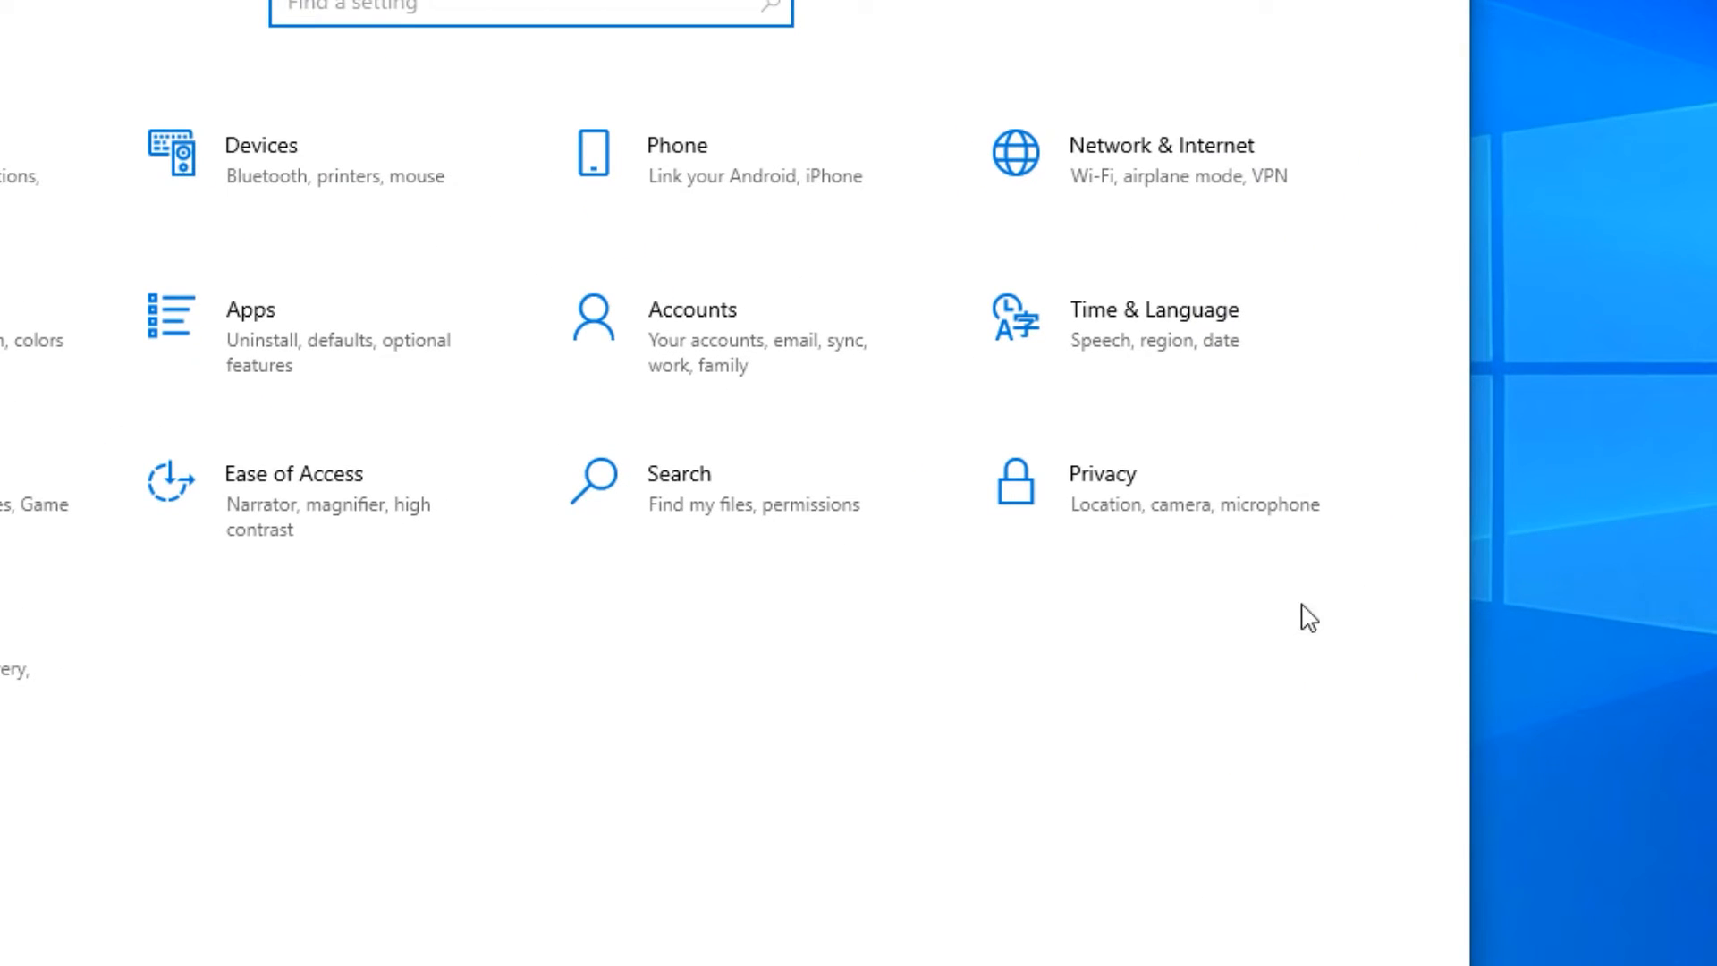
pyautogui.click(1104, 472)
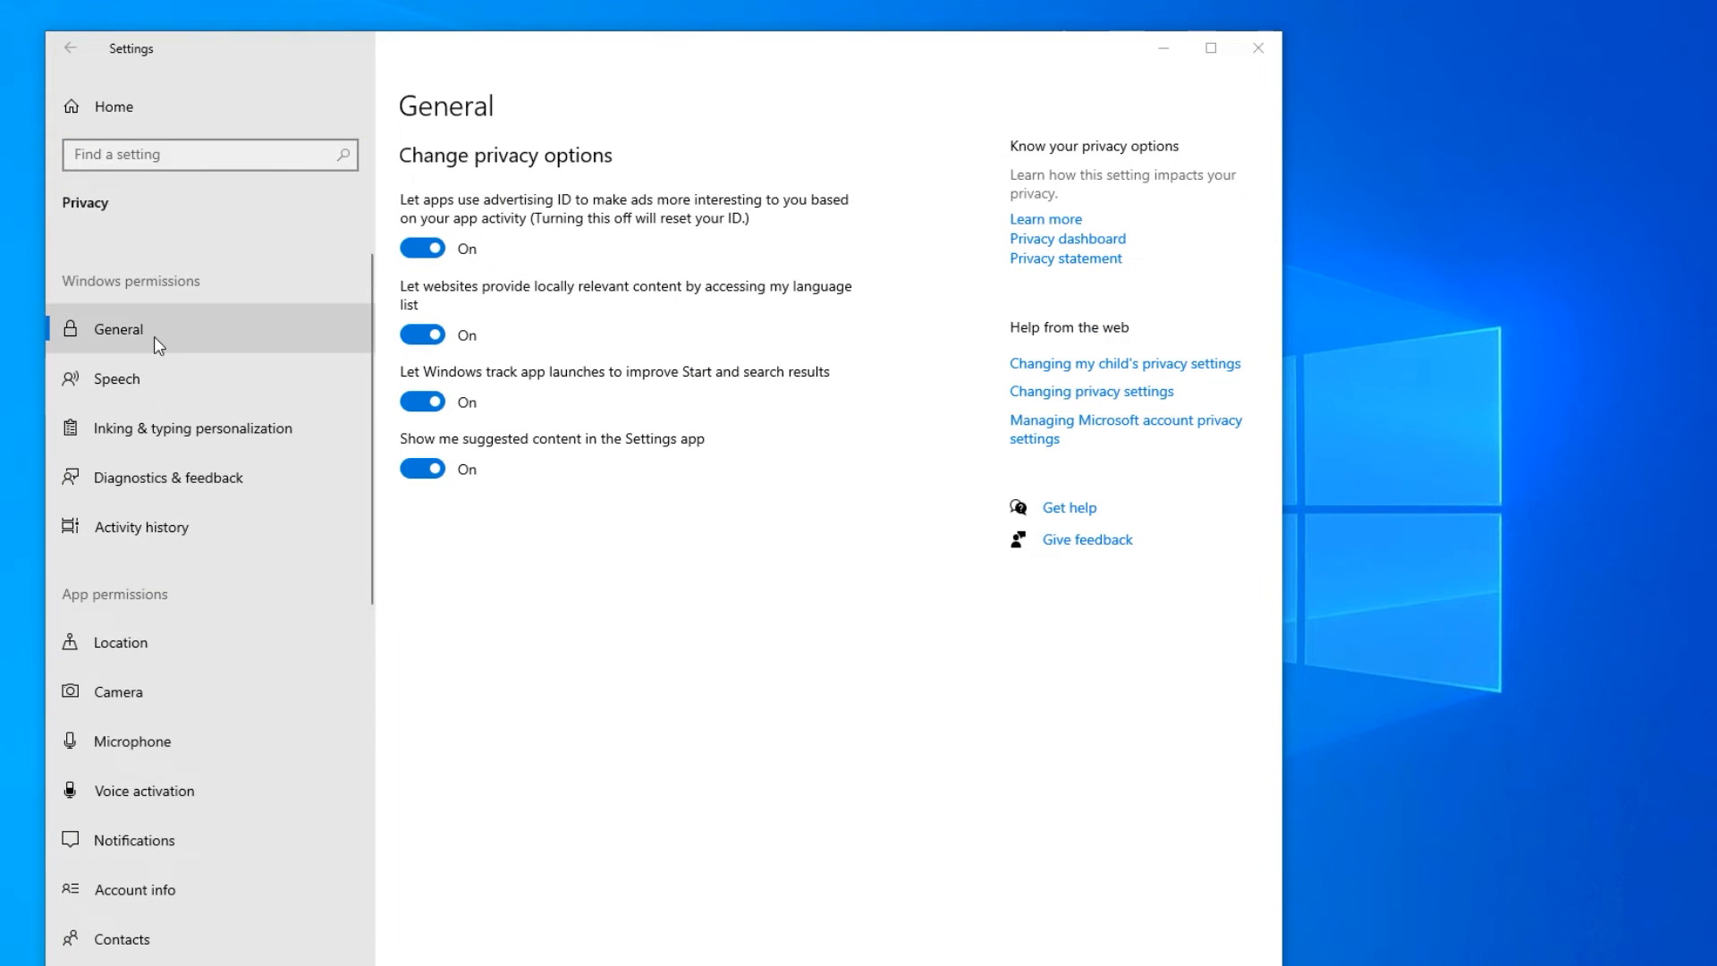
pyautogui.moveTo(494, 59)
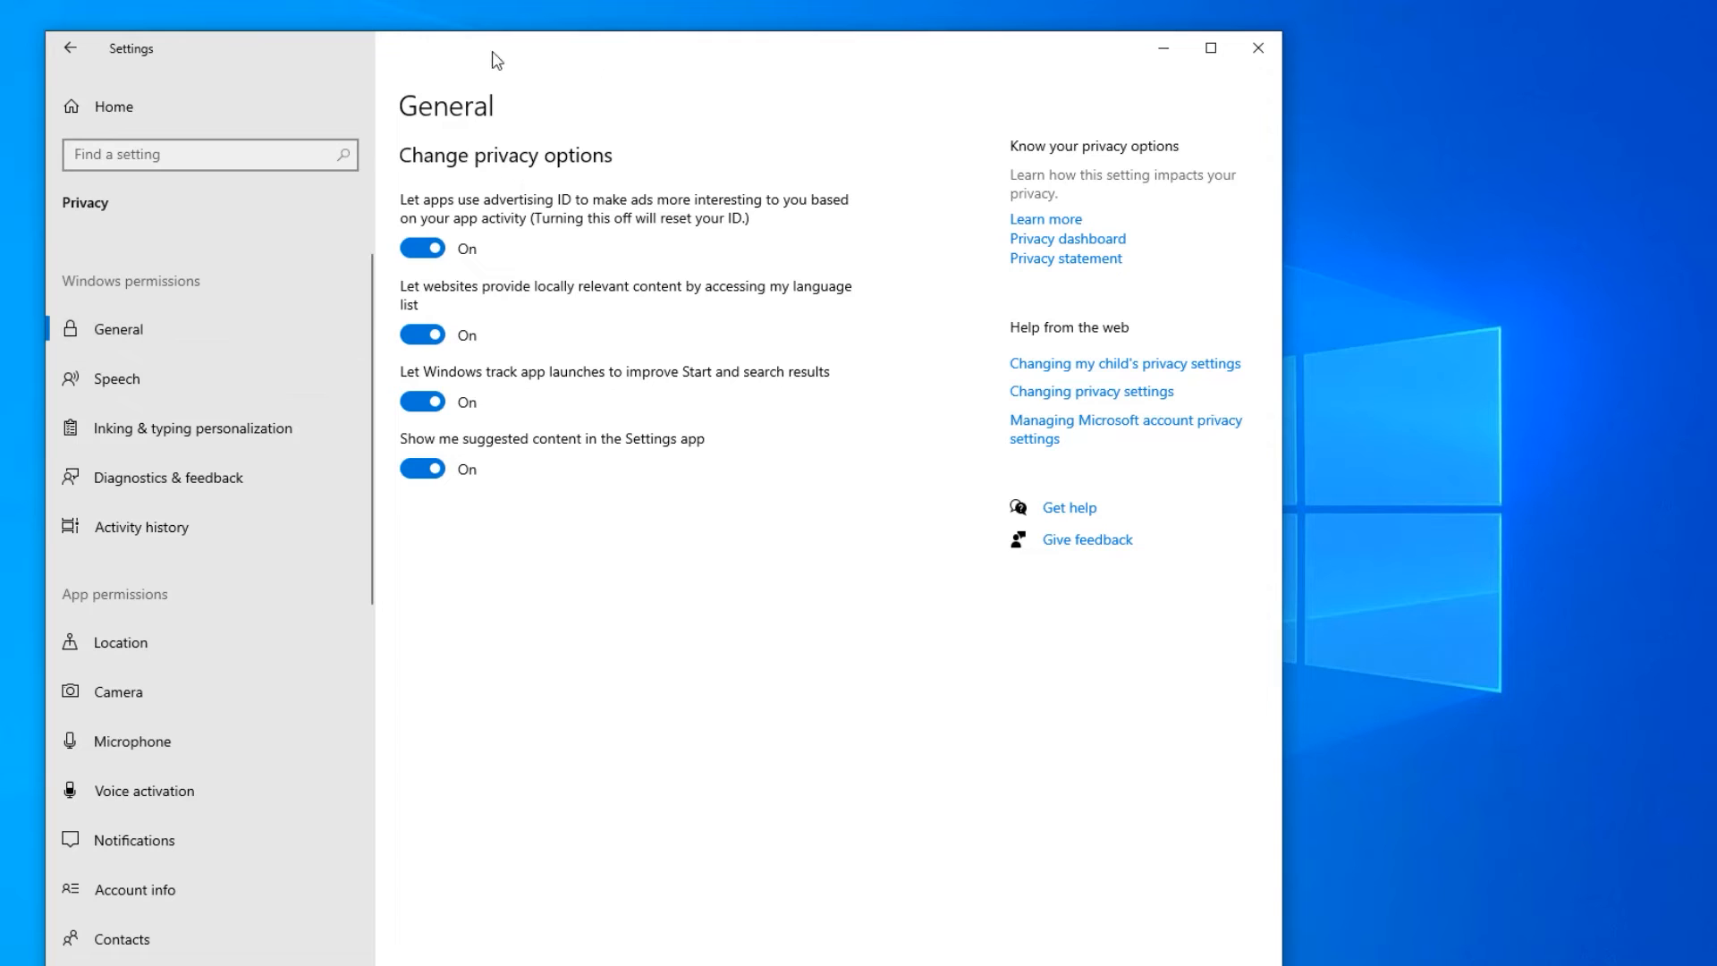
# - Turn off the advertising ID, step through Speech, Inking and Diagnostics, and stop storing activity history
pyautogui.click(422, 246)
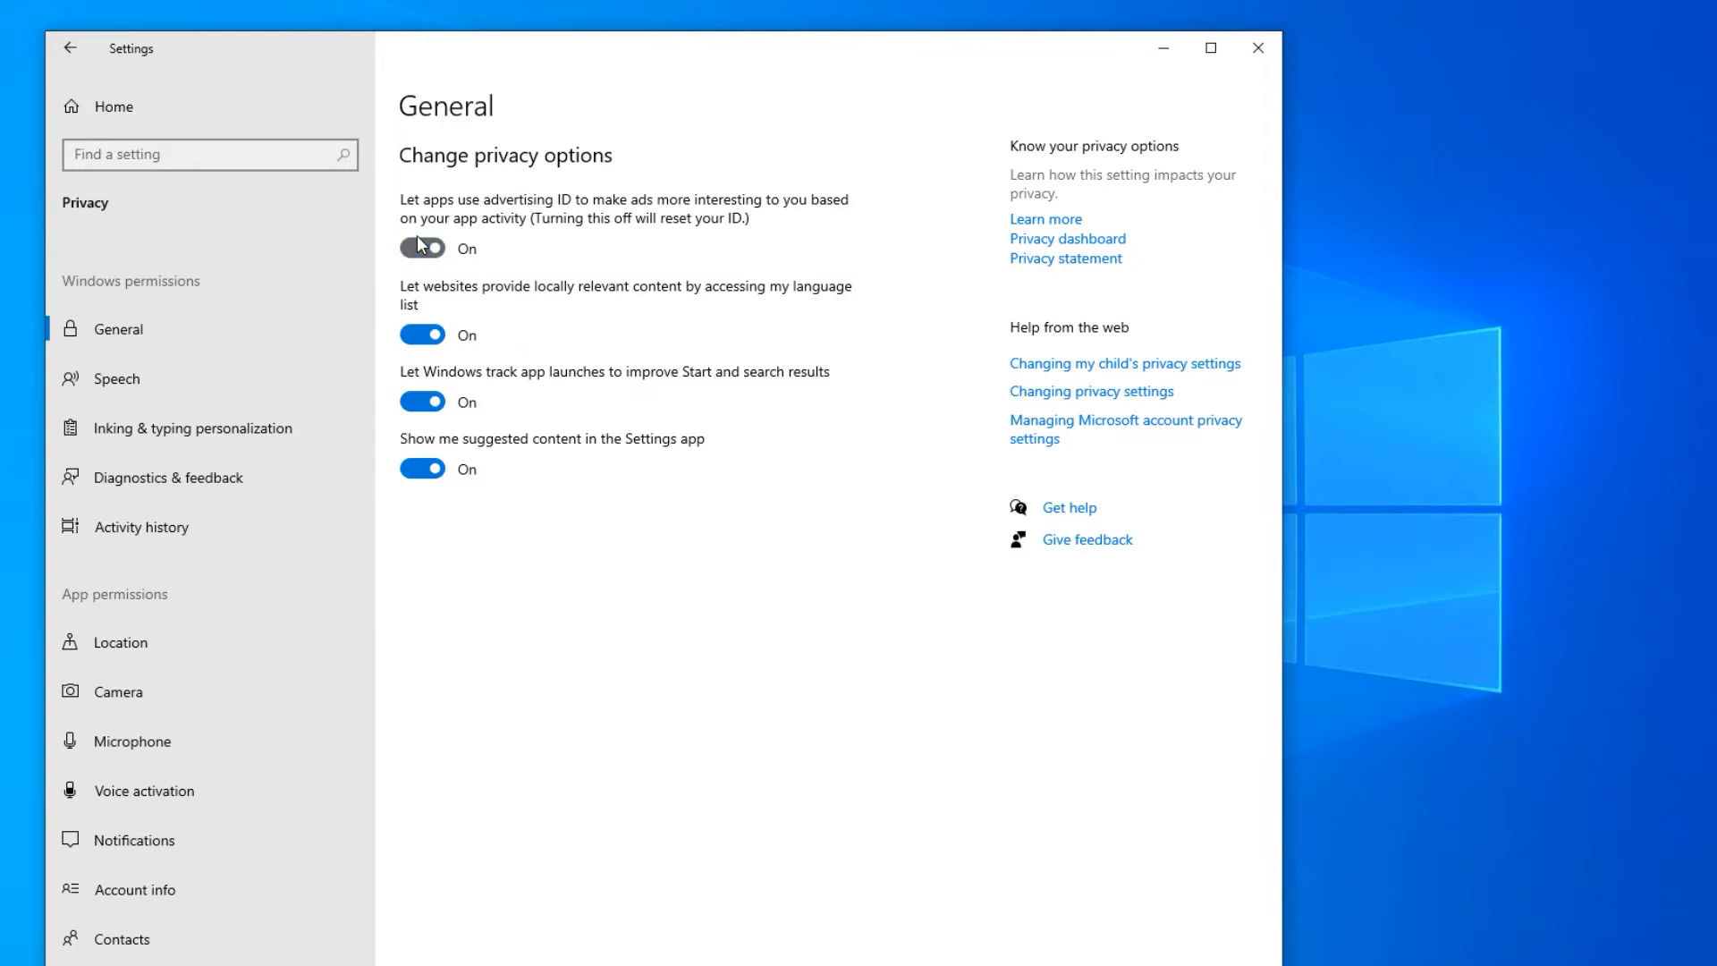
pyautogui.click(114, 380)
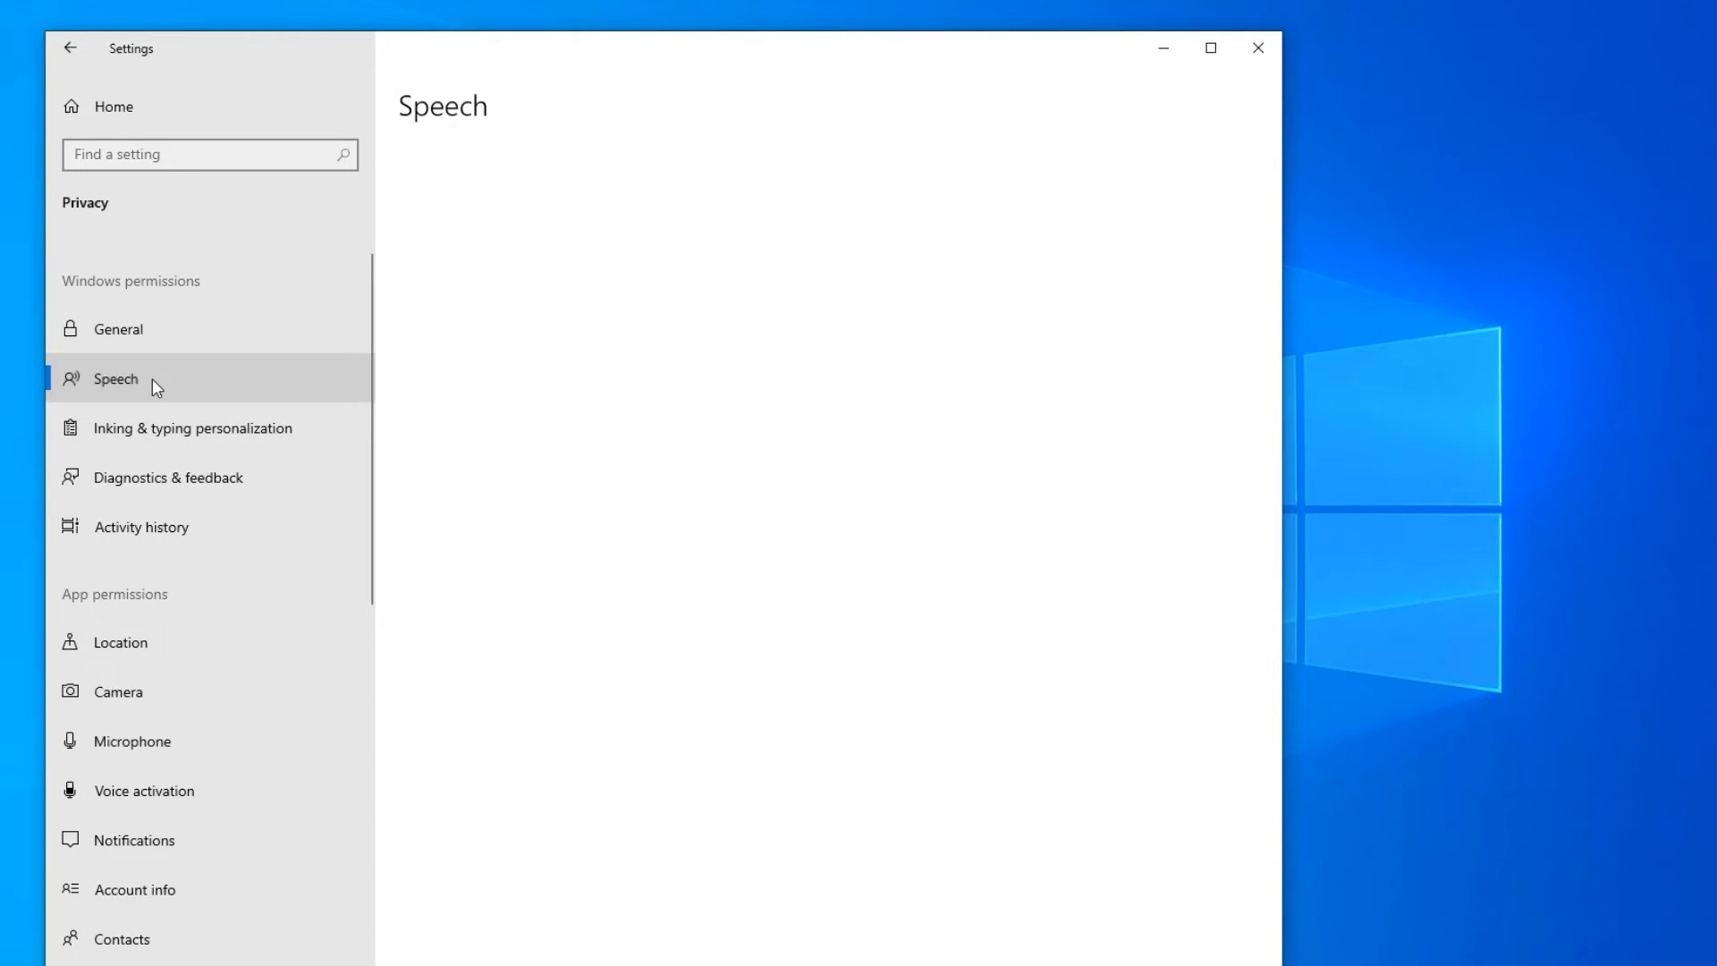
pyautogui.click(193, 427)
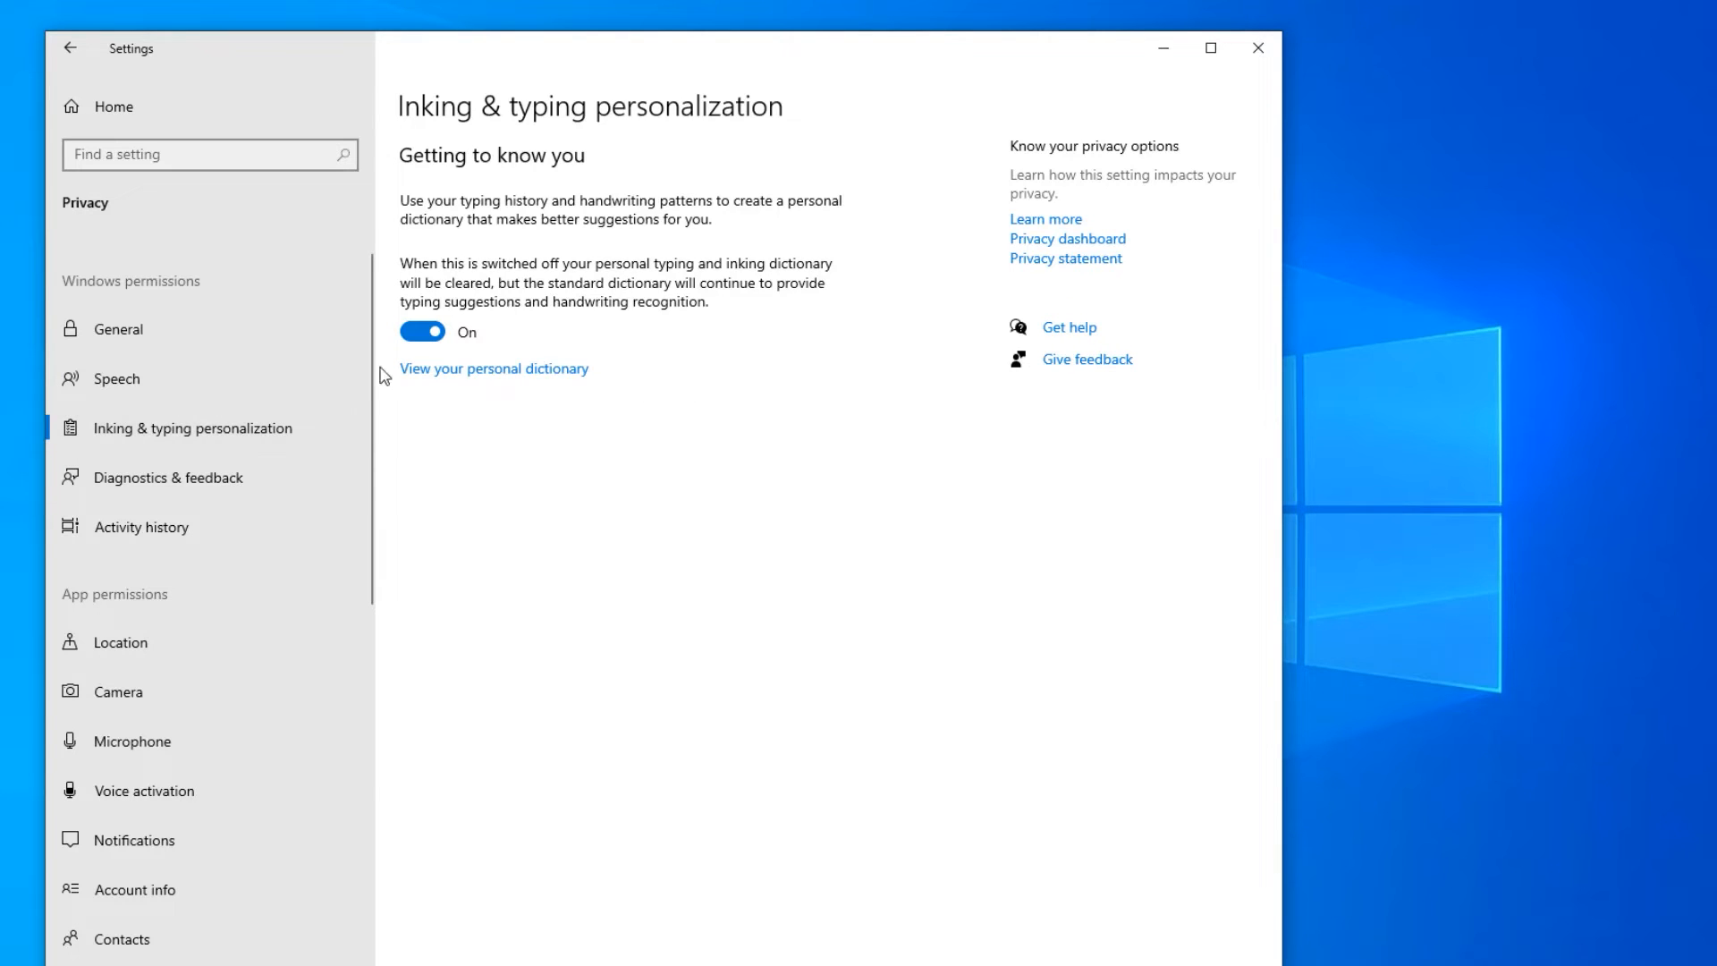
pyautogui.click(176, 476)
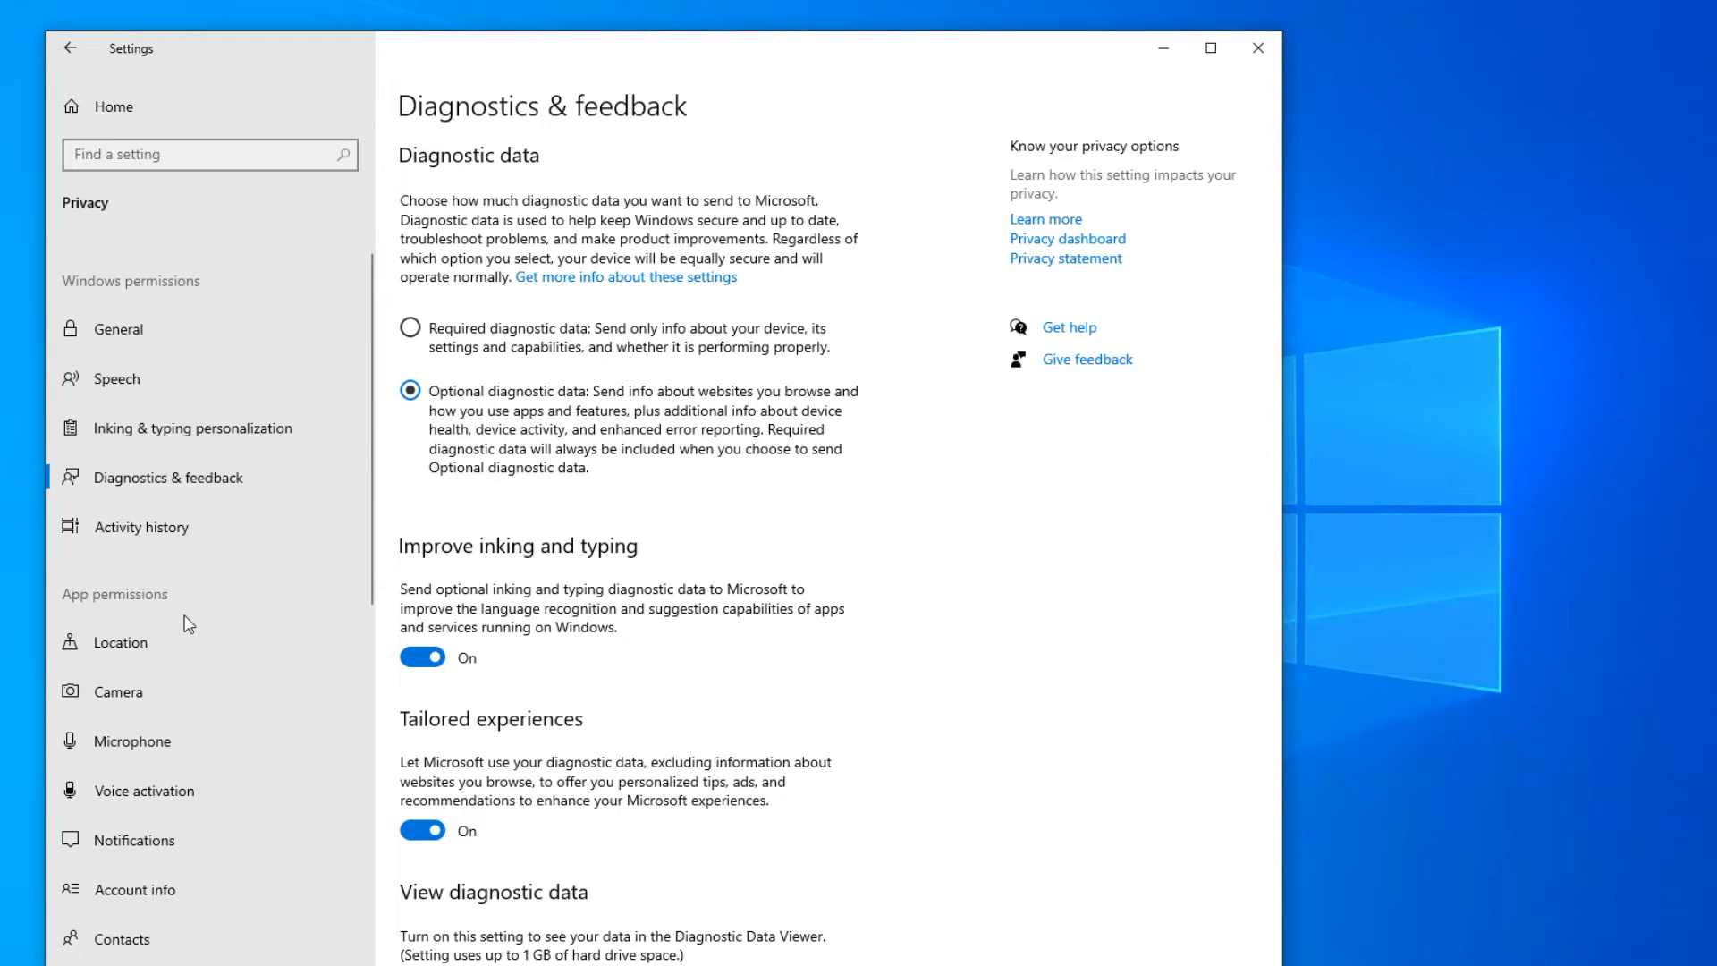
pyautogui.click(139, 526)
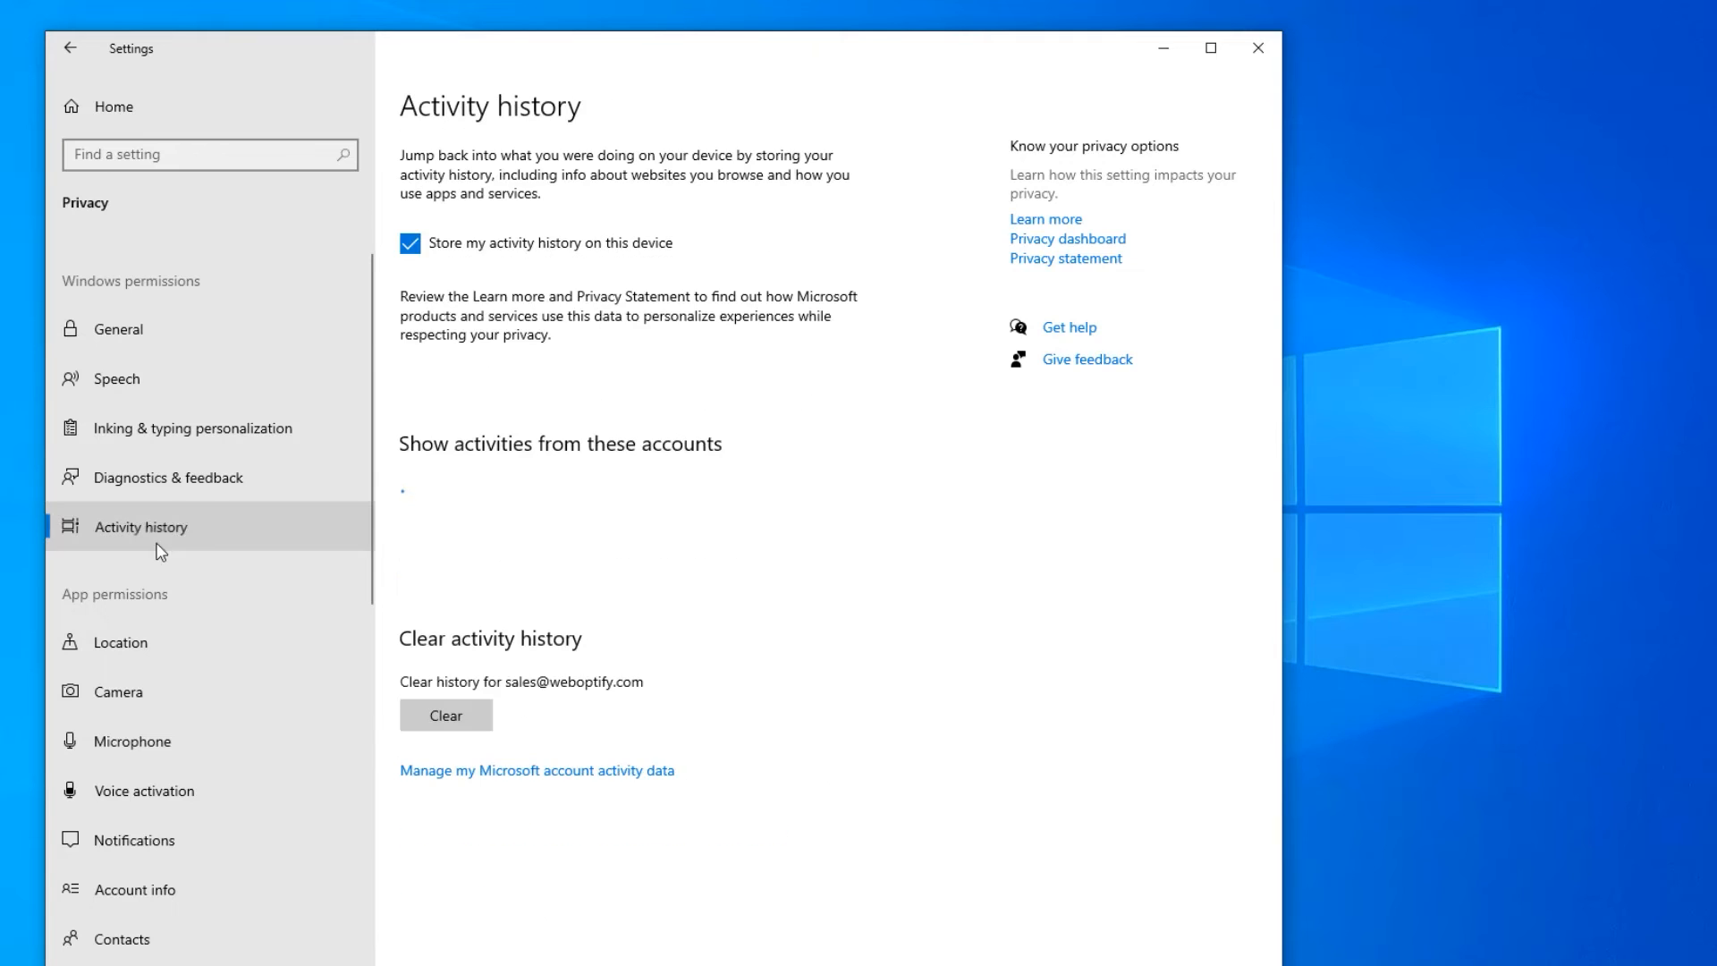
pyautogui.click(409, 243)
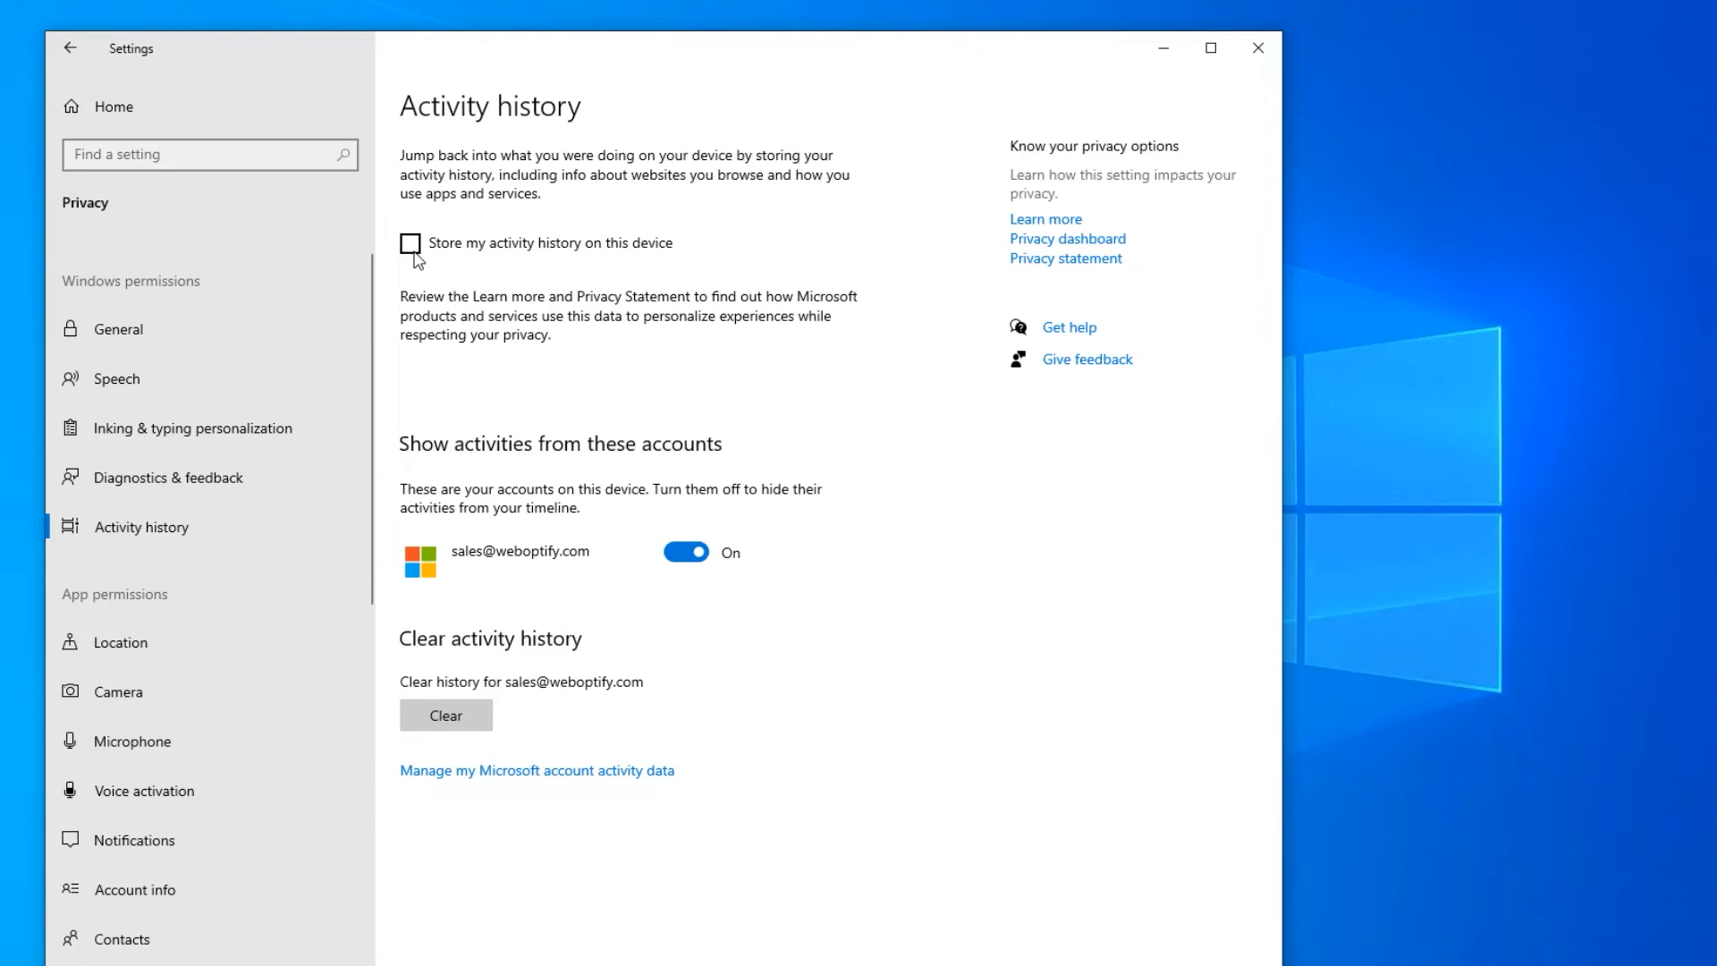
pyautogui.moveTo(157, 653)
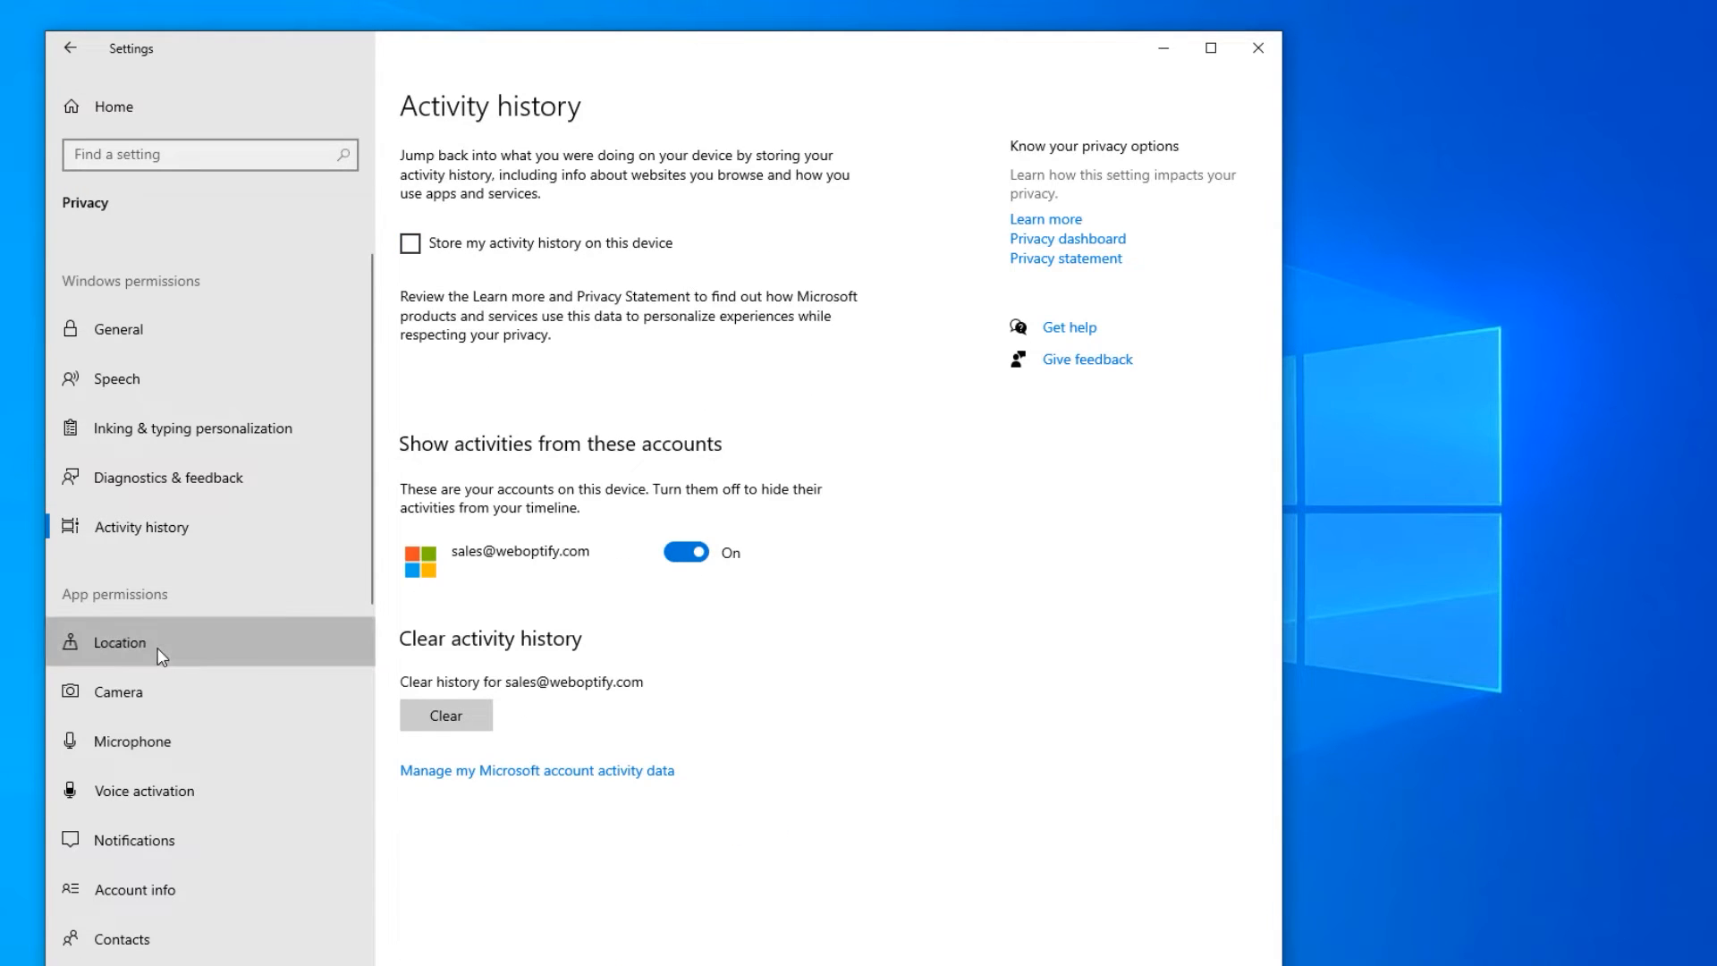
# - Review the Camera, Microphone and Voice activation permission pages
pyautogui.click(116, 691)
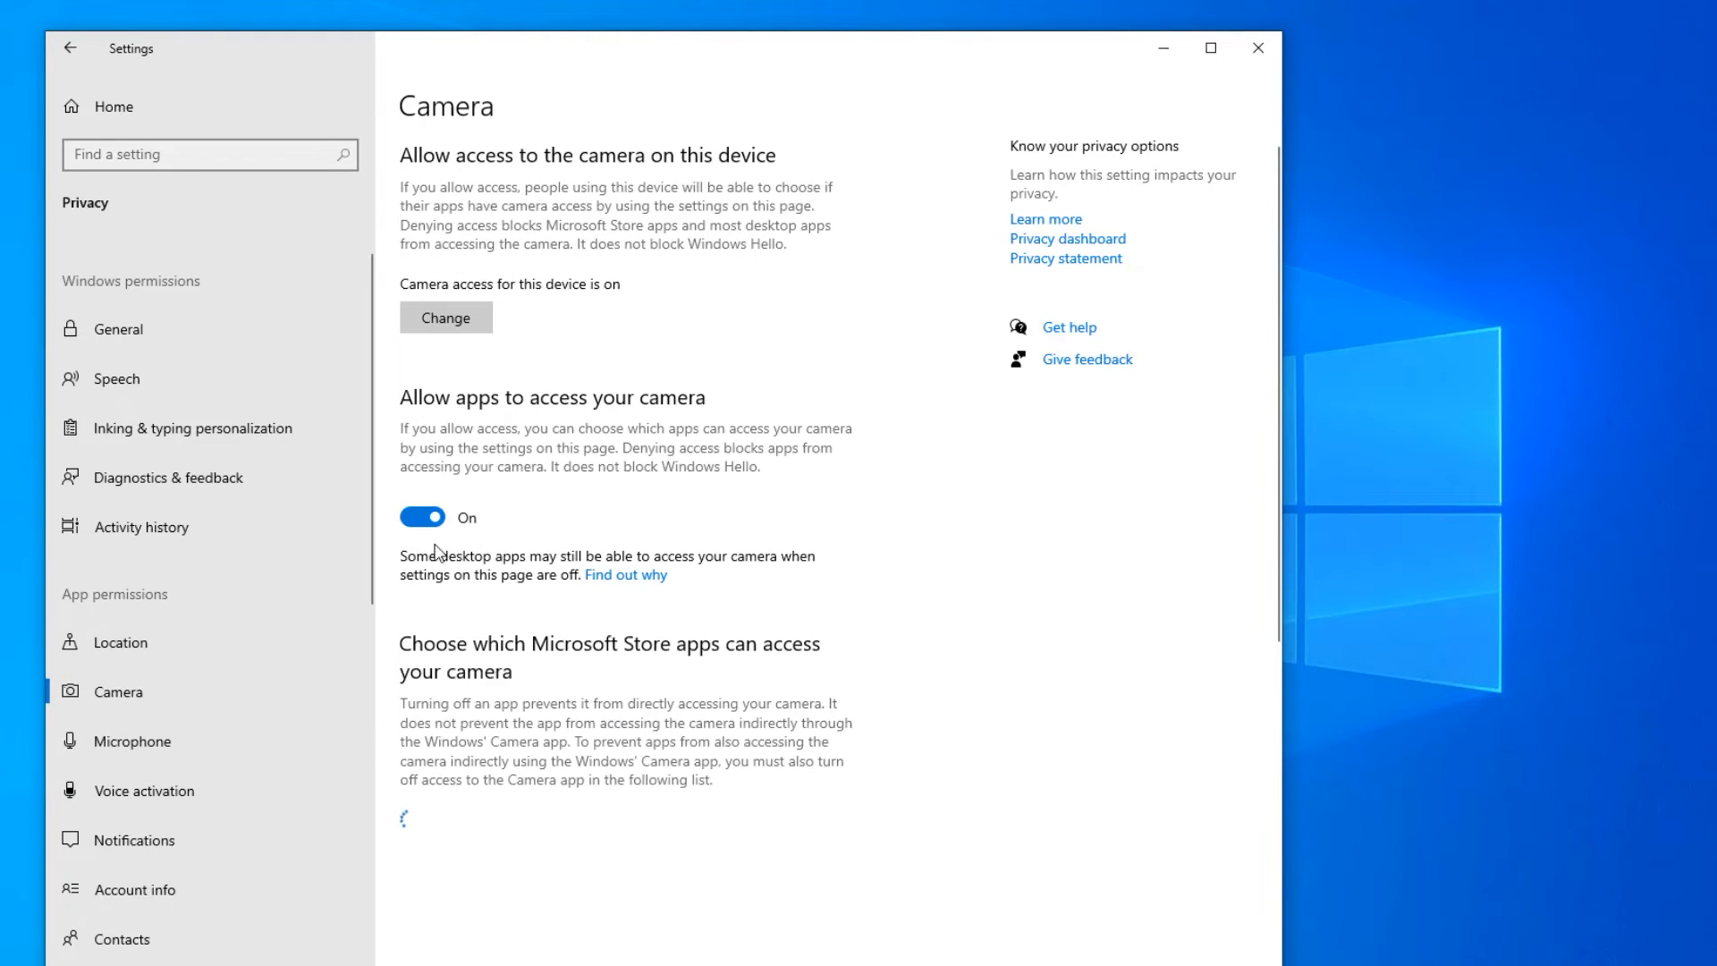
pyautogui.click(133, 740)
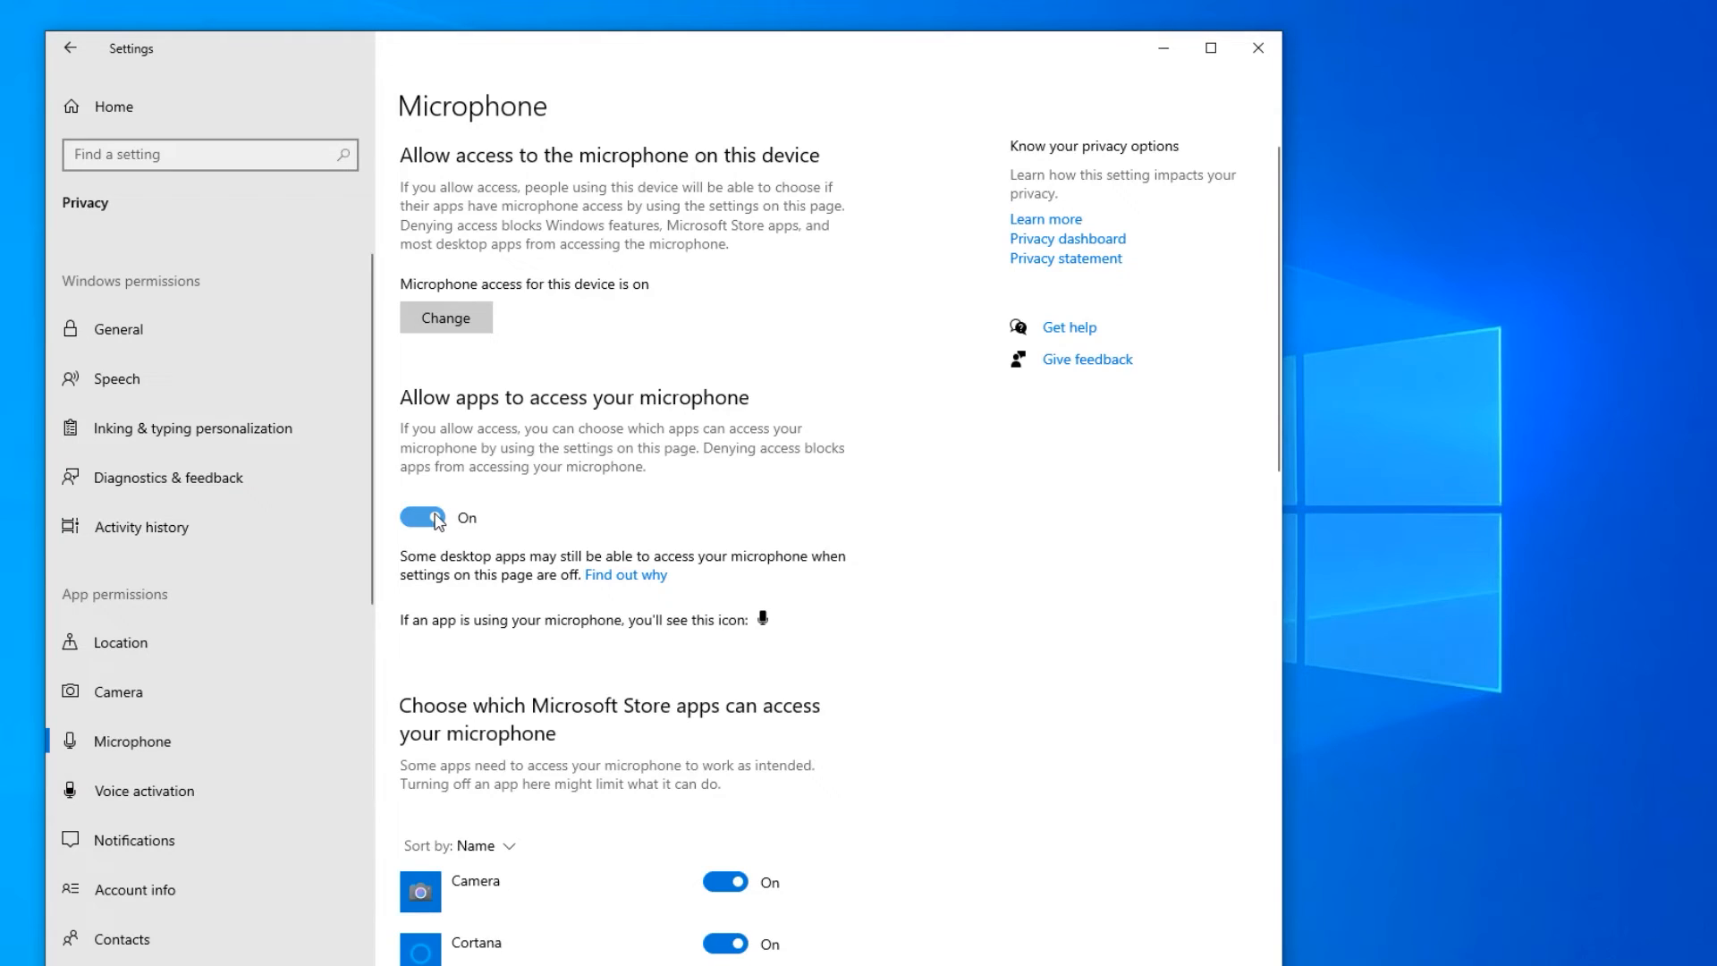
pyautogui.scroll(-3)
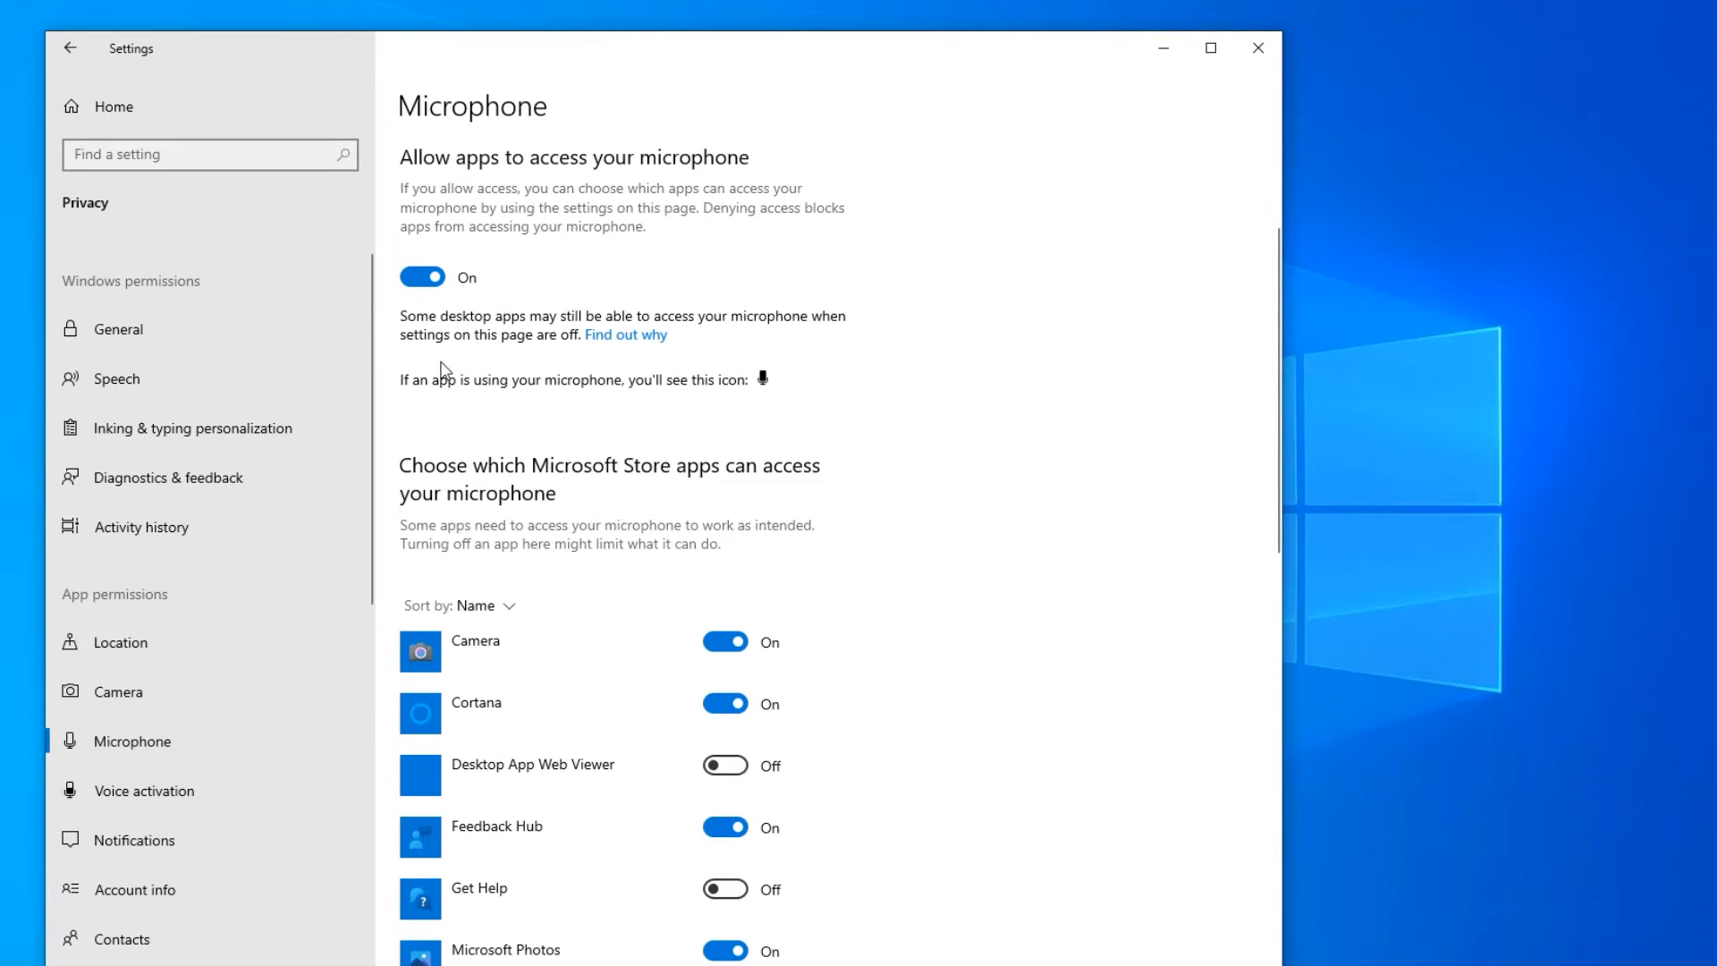
pyautogui.moveTo(272, 791)
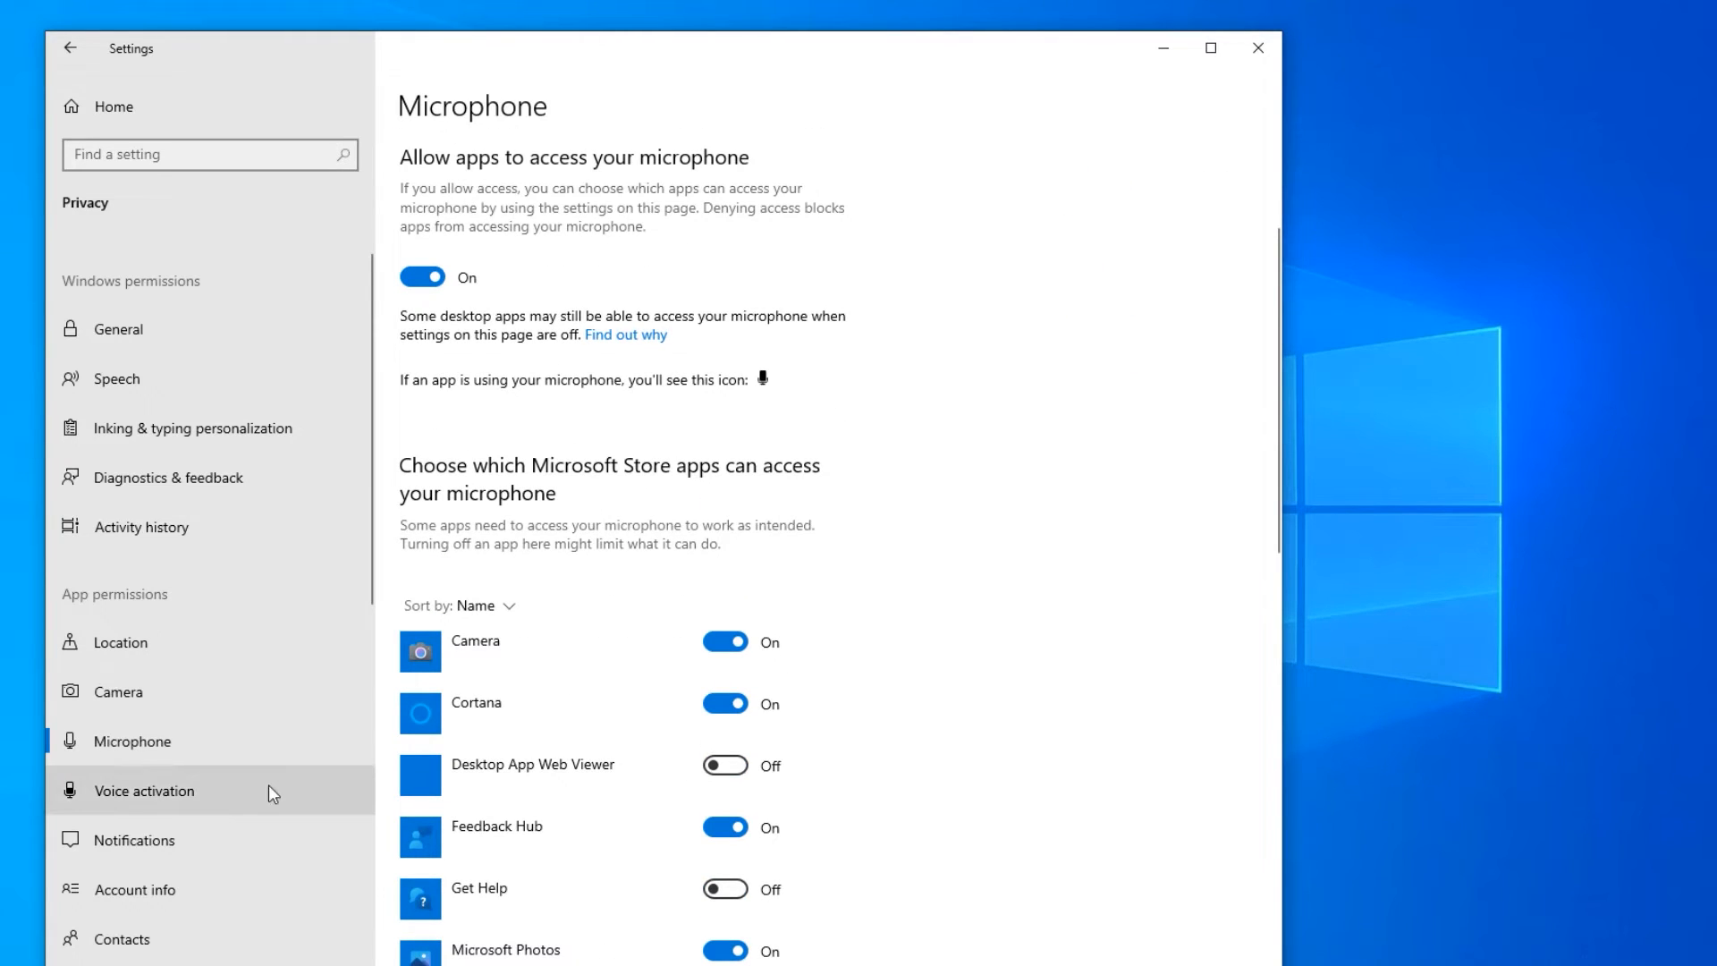
pyautogui.click(143, 789)
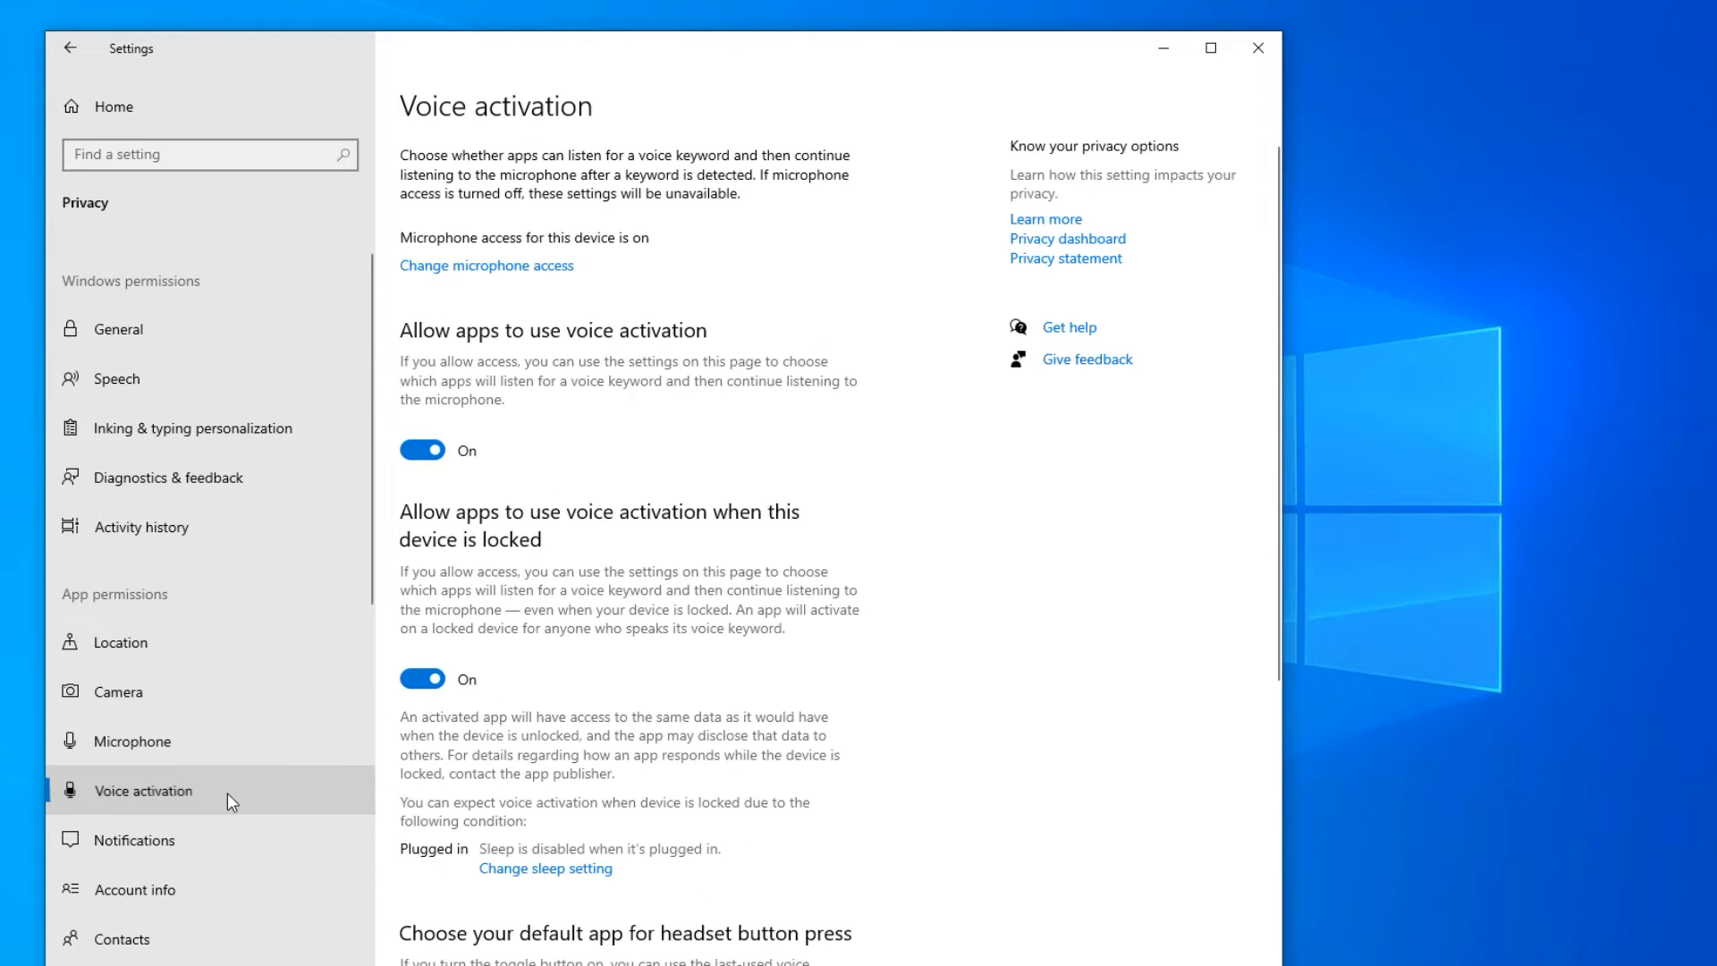
pyautogui.moveTo(540, 569)
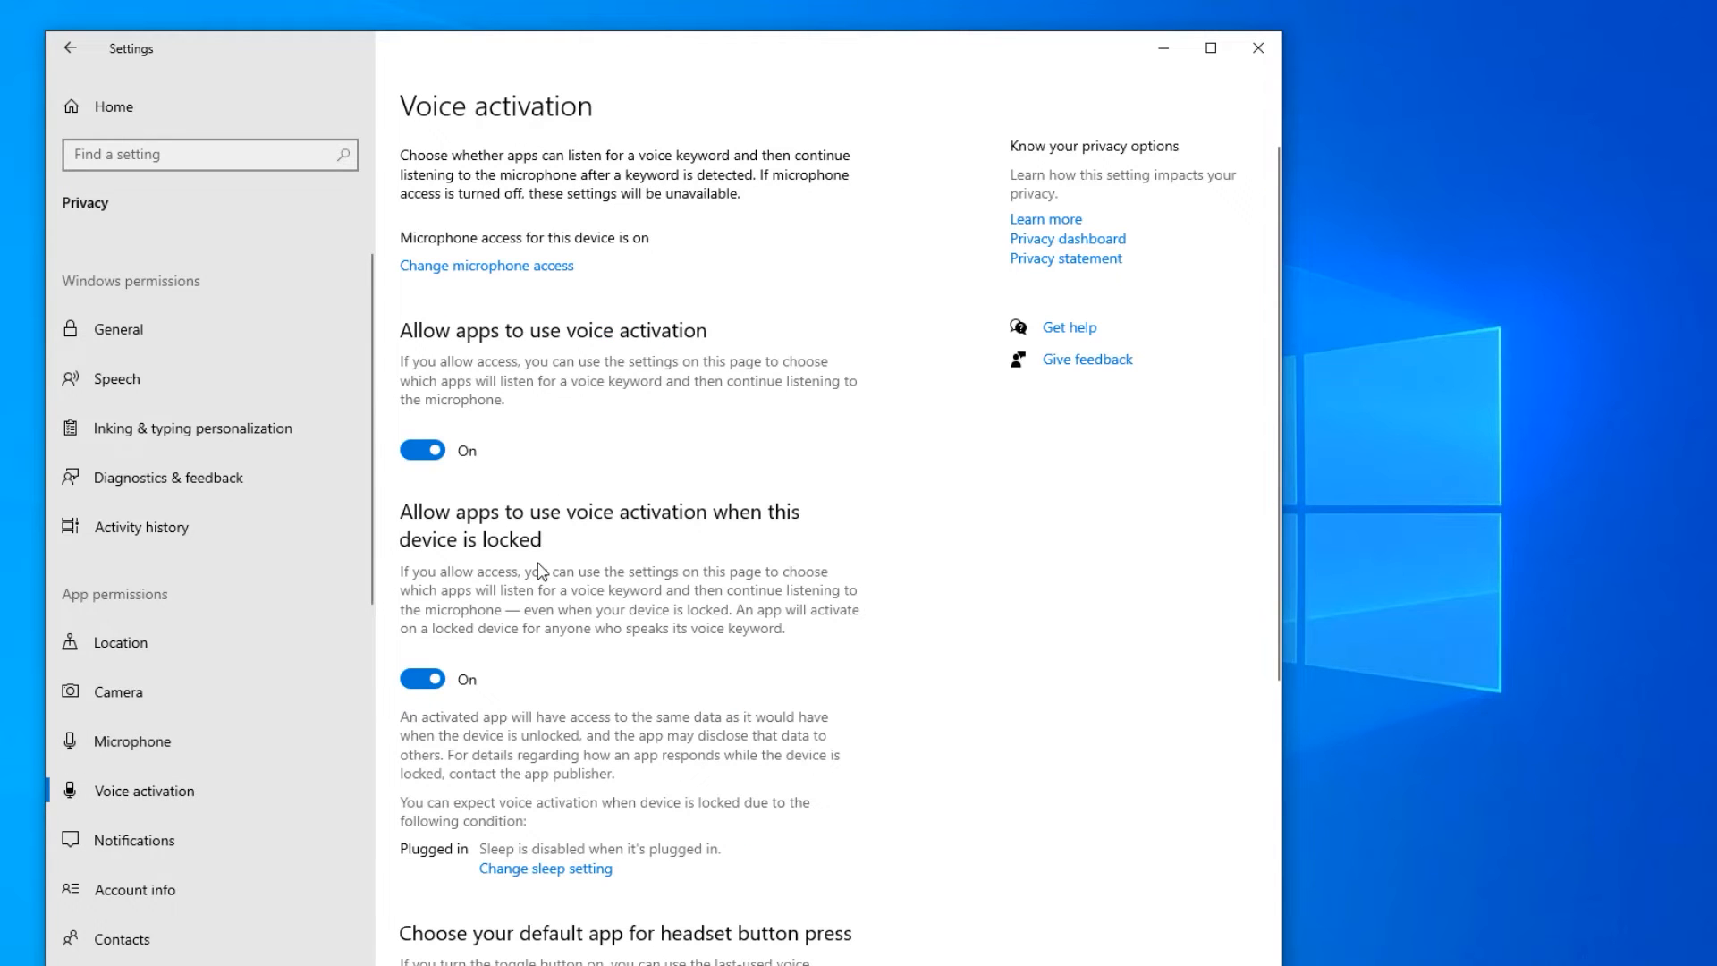
pyautogui.moveTo(529, 499)
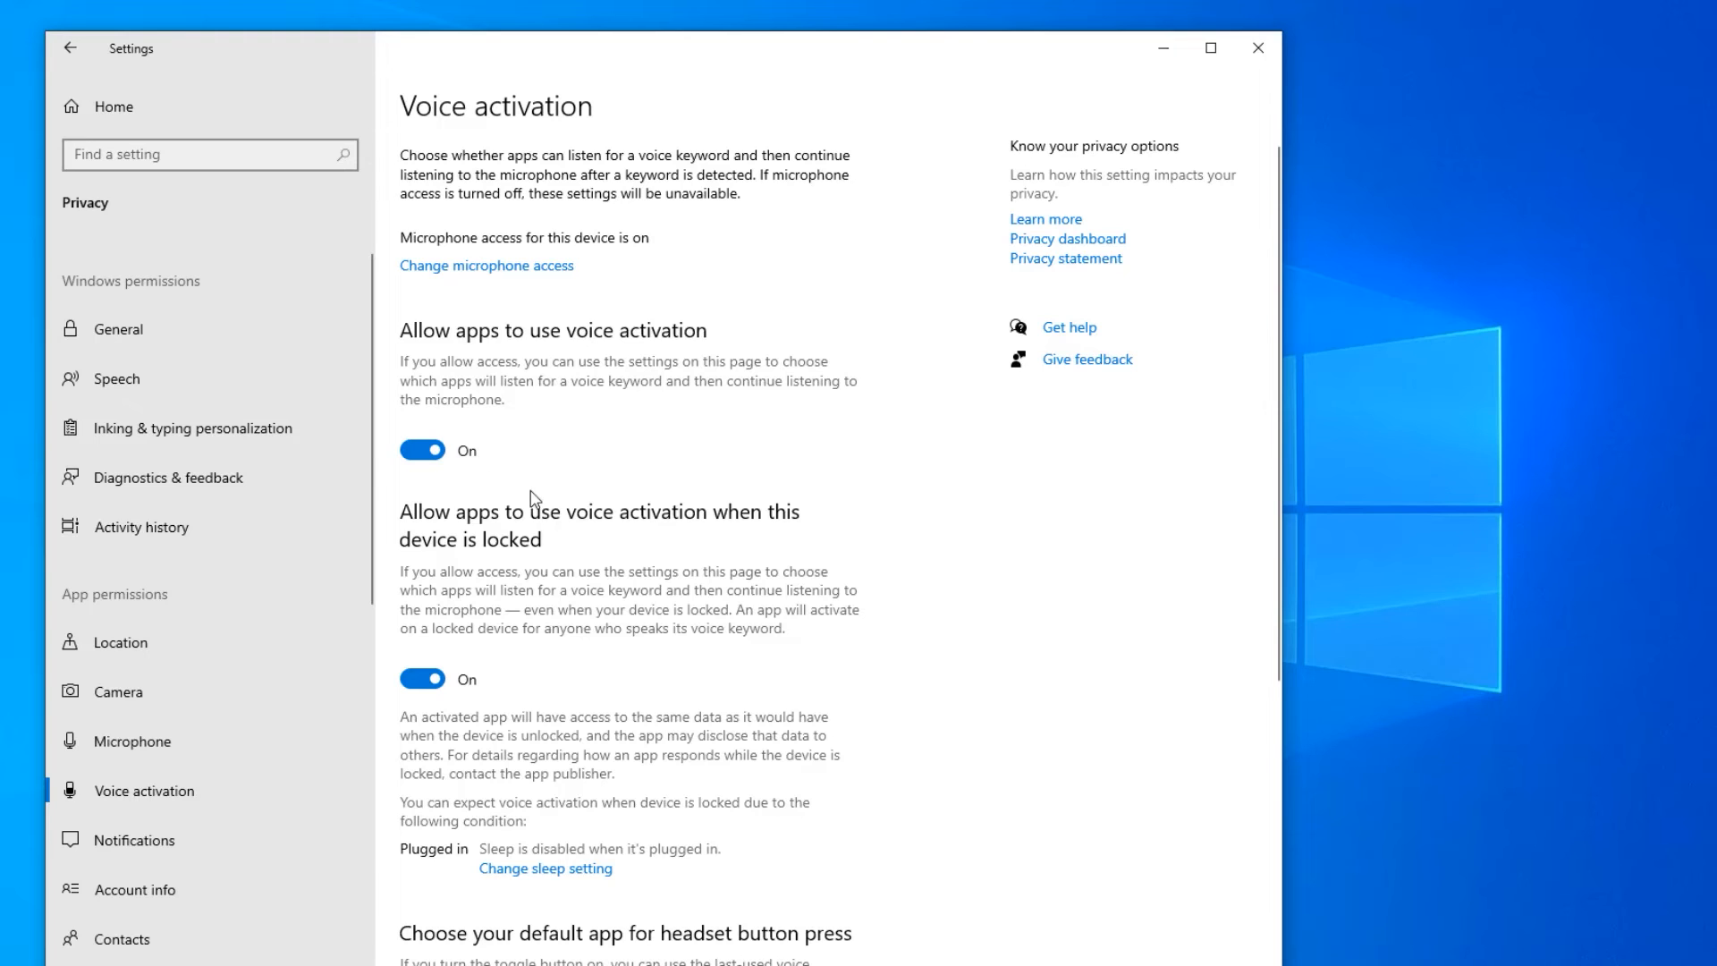
# - Go through Notifications, Account info and Contacts, turn off calendar access, and reach Phone calls
pyautogui.click(135, 841)
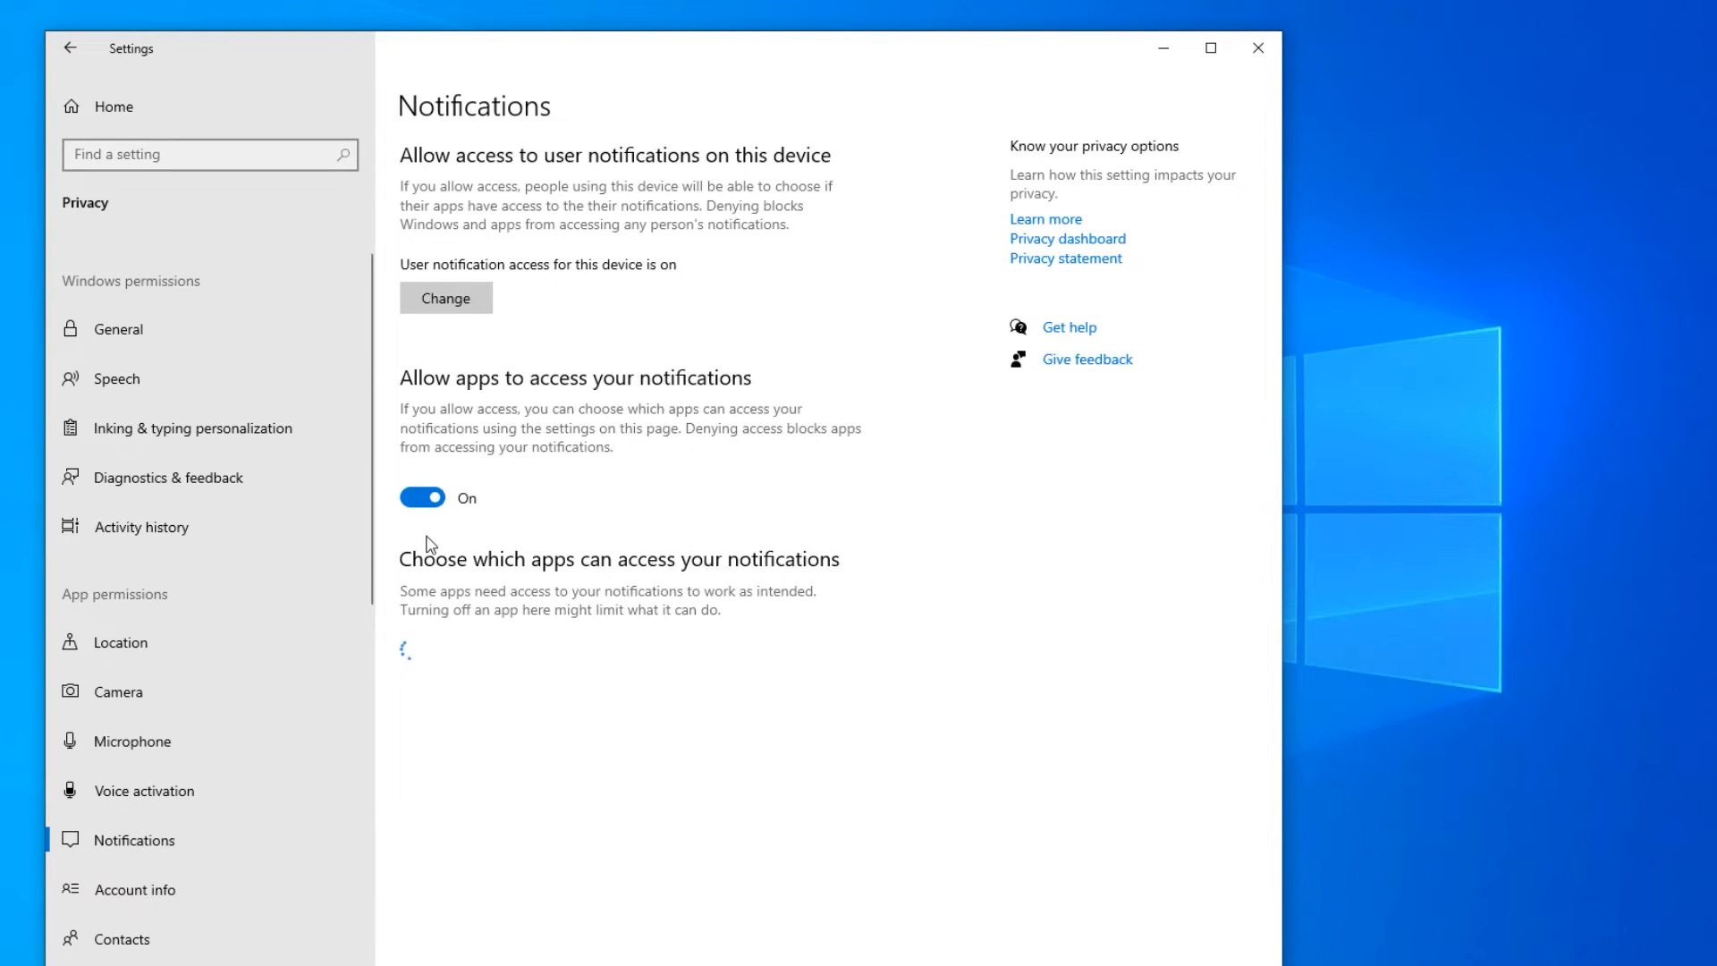
pyautogui.click(138, 889)
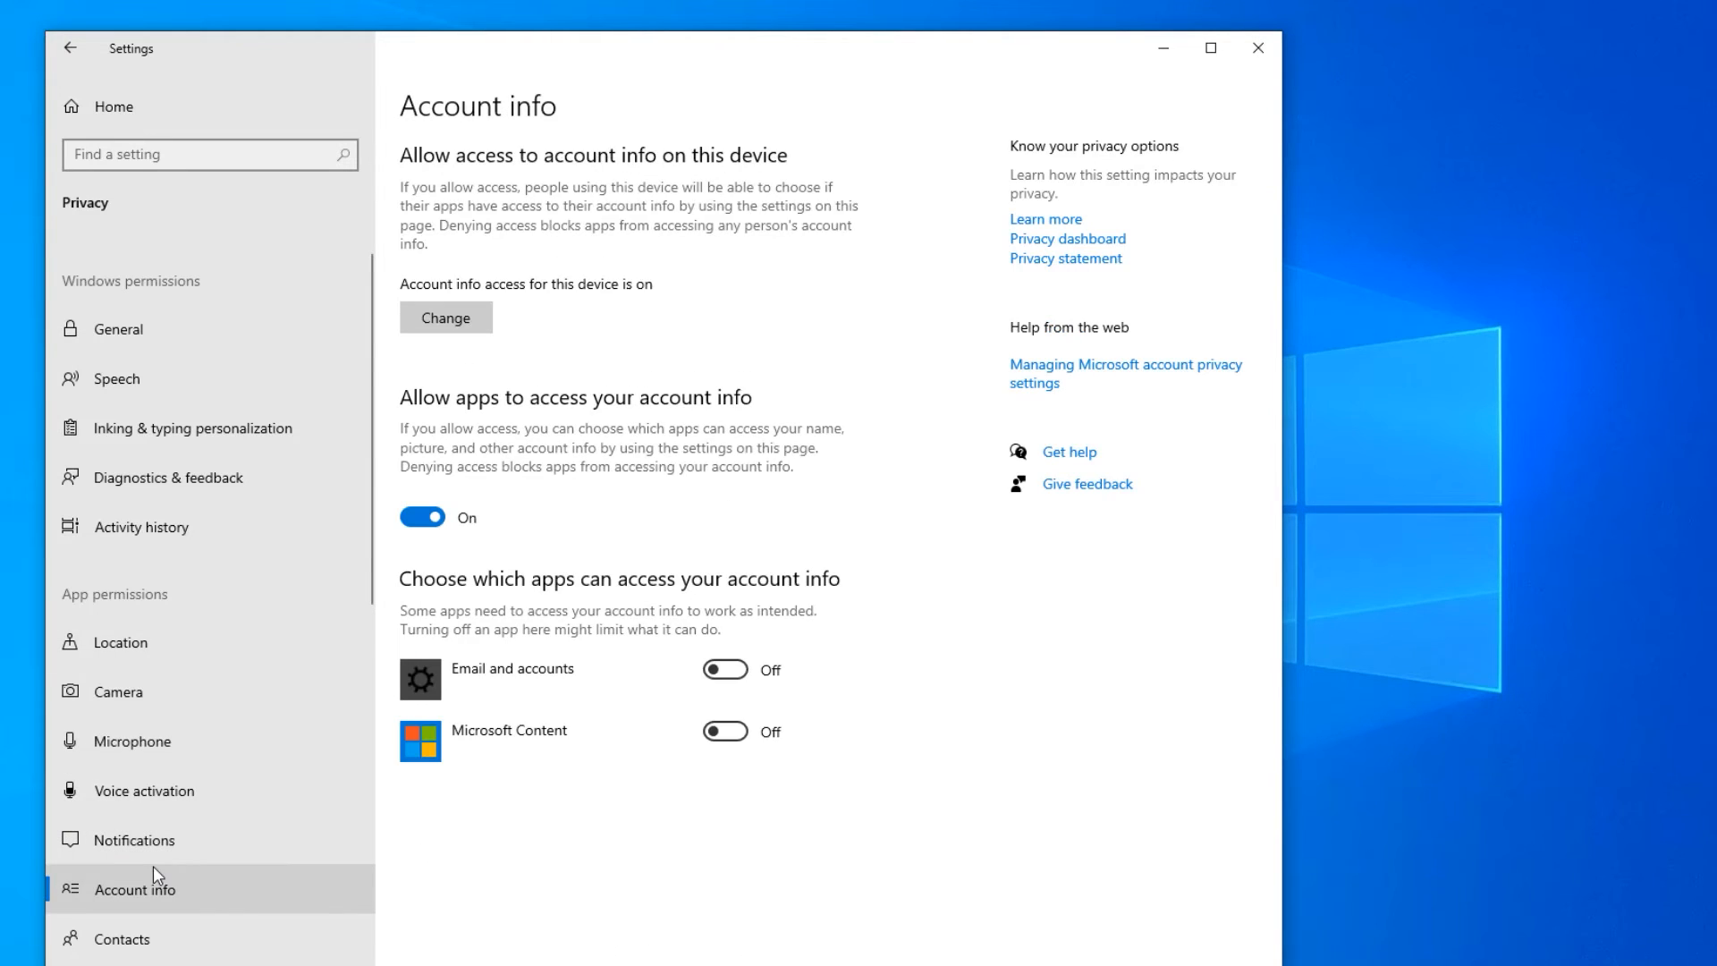
pyautogui.click(128, 939)
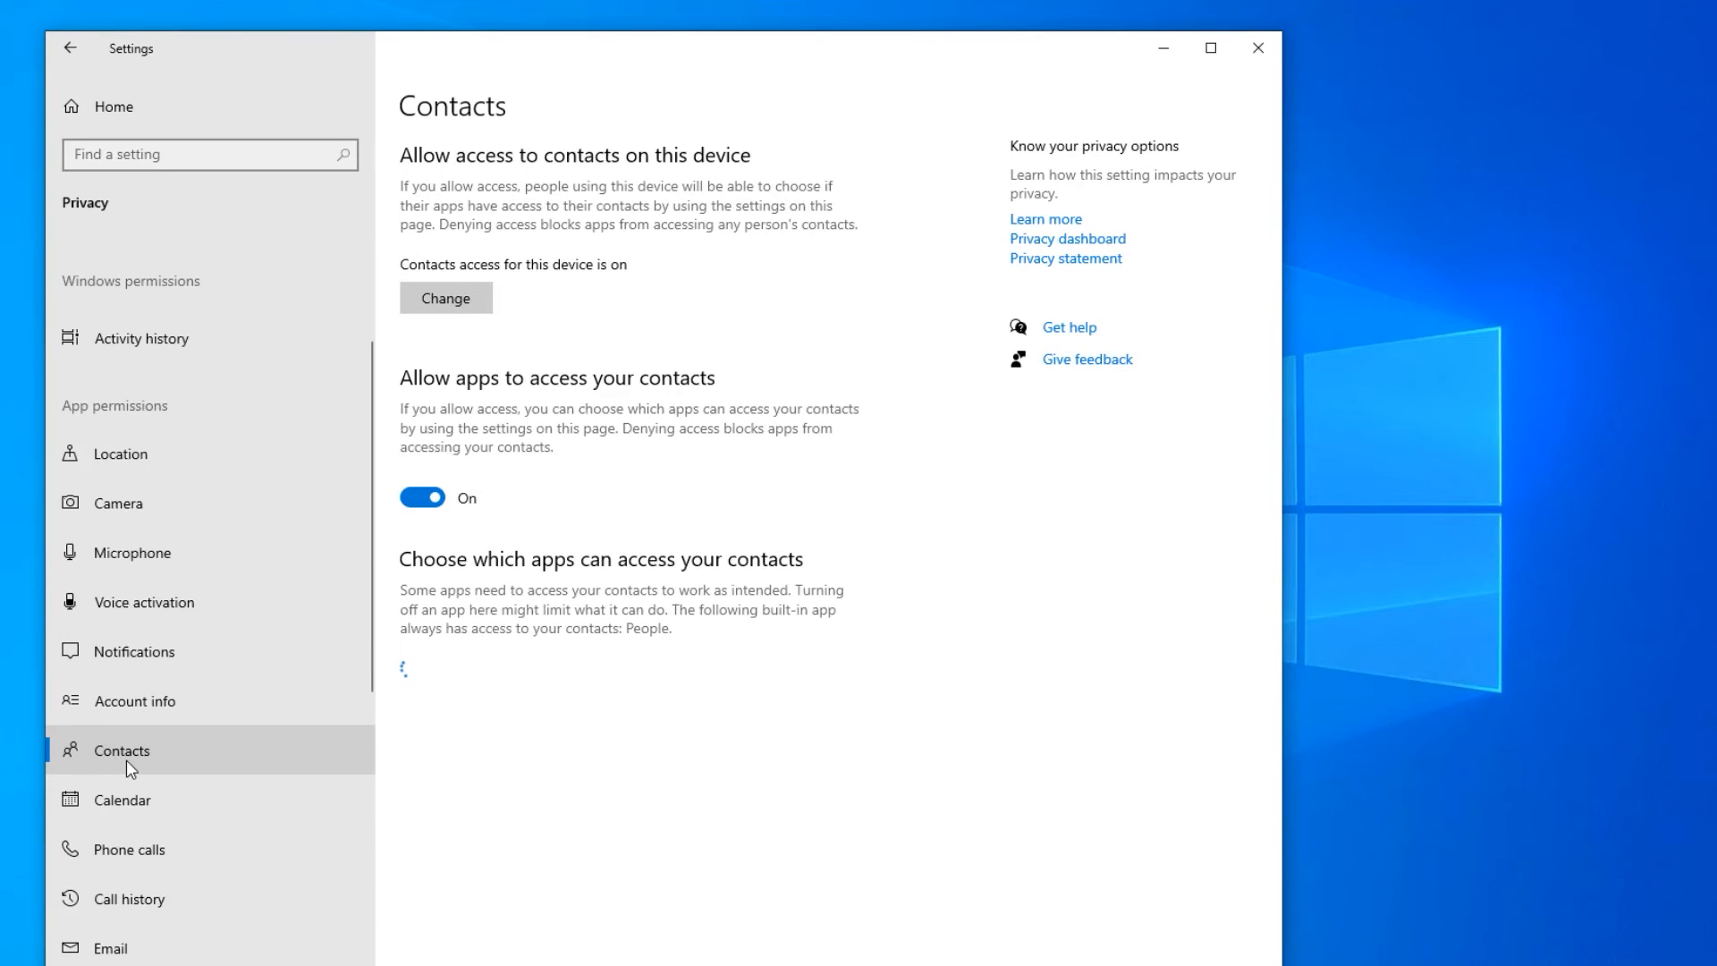
pyautogui.click(124, 799)
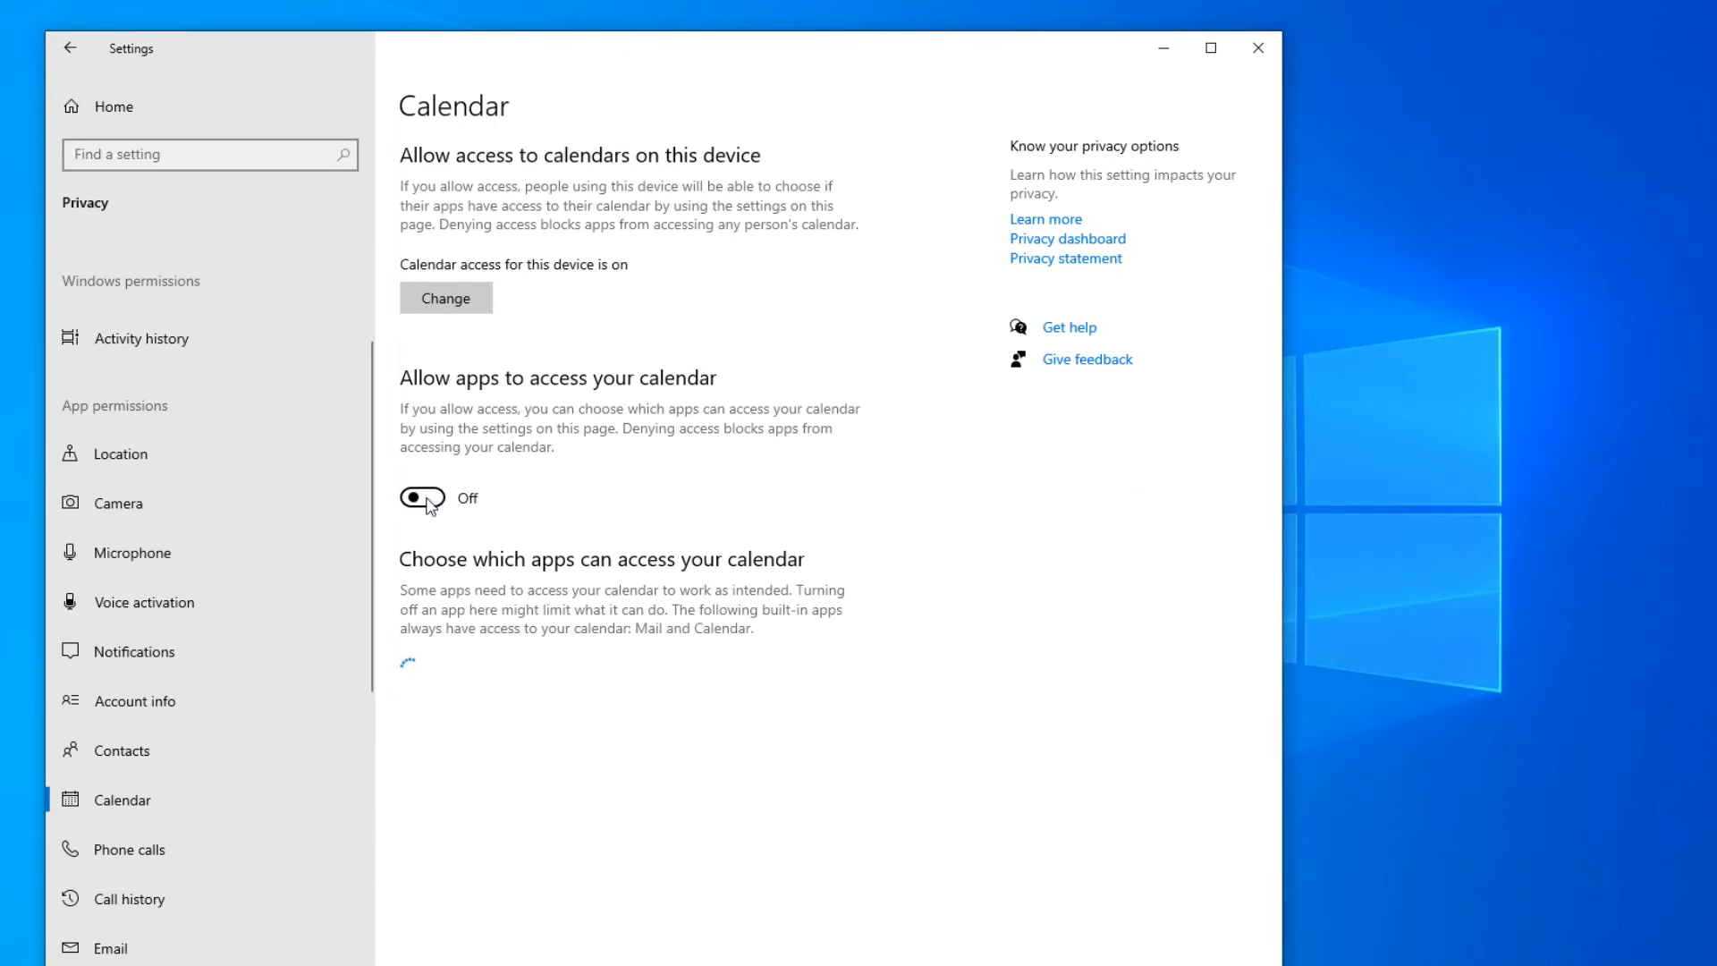
pyautogui.click(128, 855)
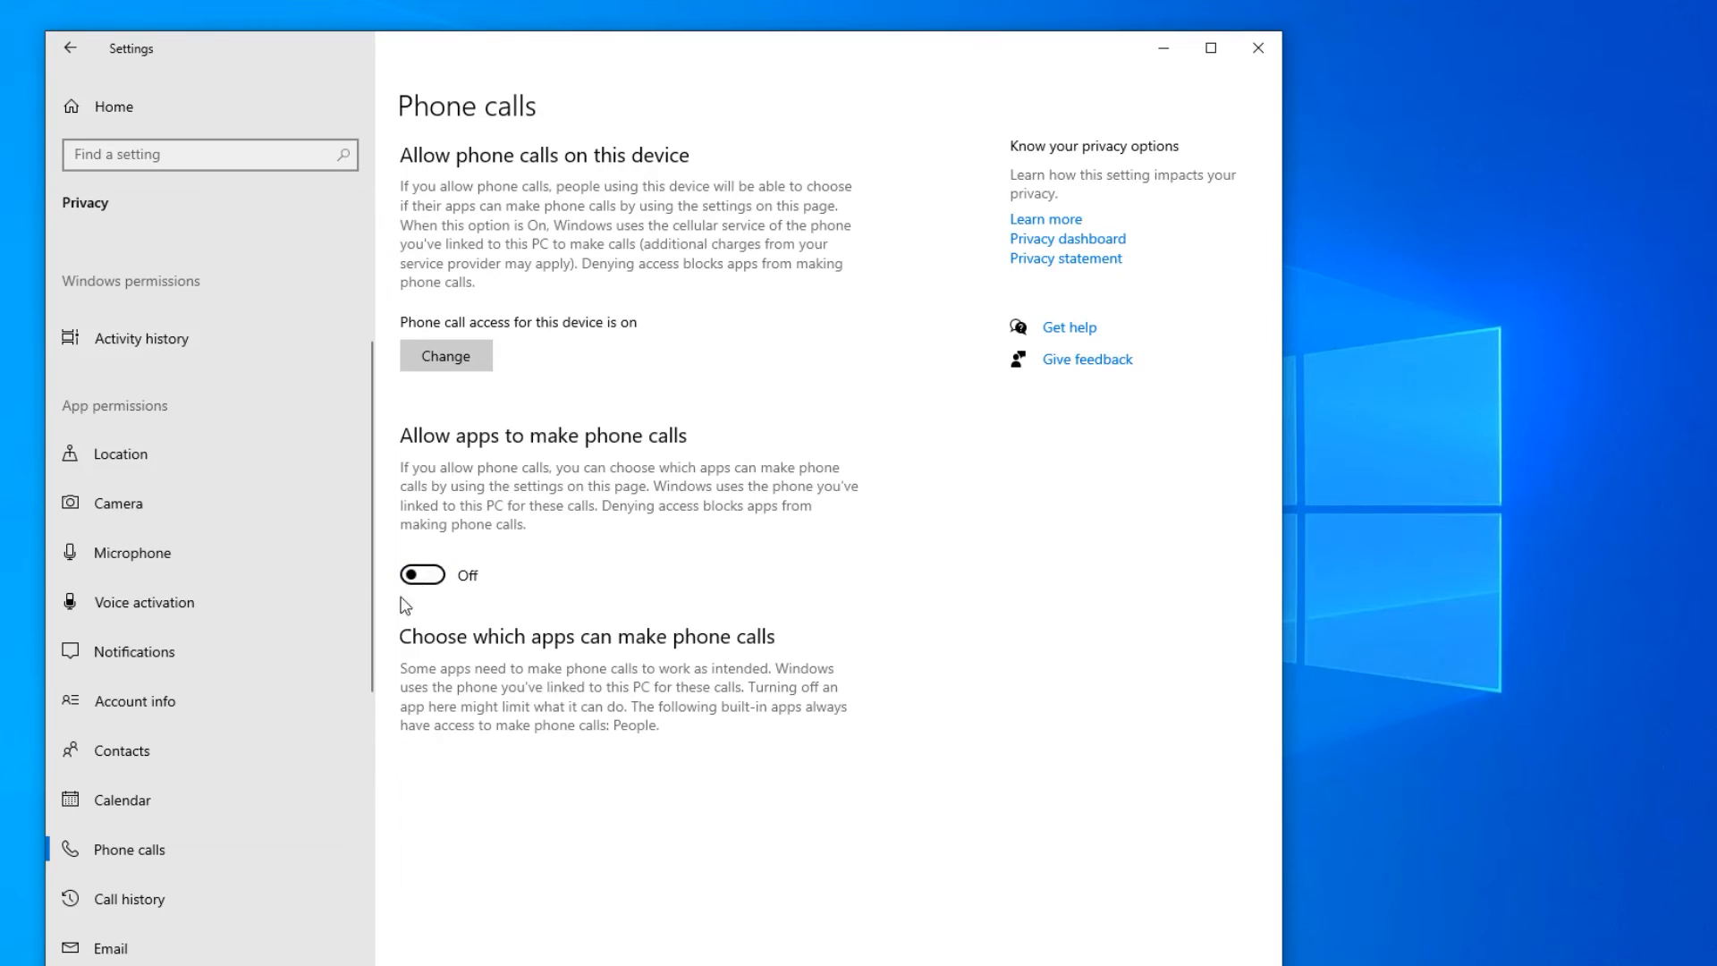
# - Visit Email, Tasks and Messaging with messaging access off, ending on Other devices
pyautogui.click(109, 948)
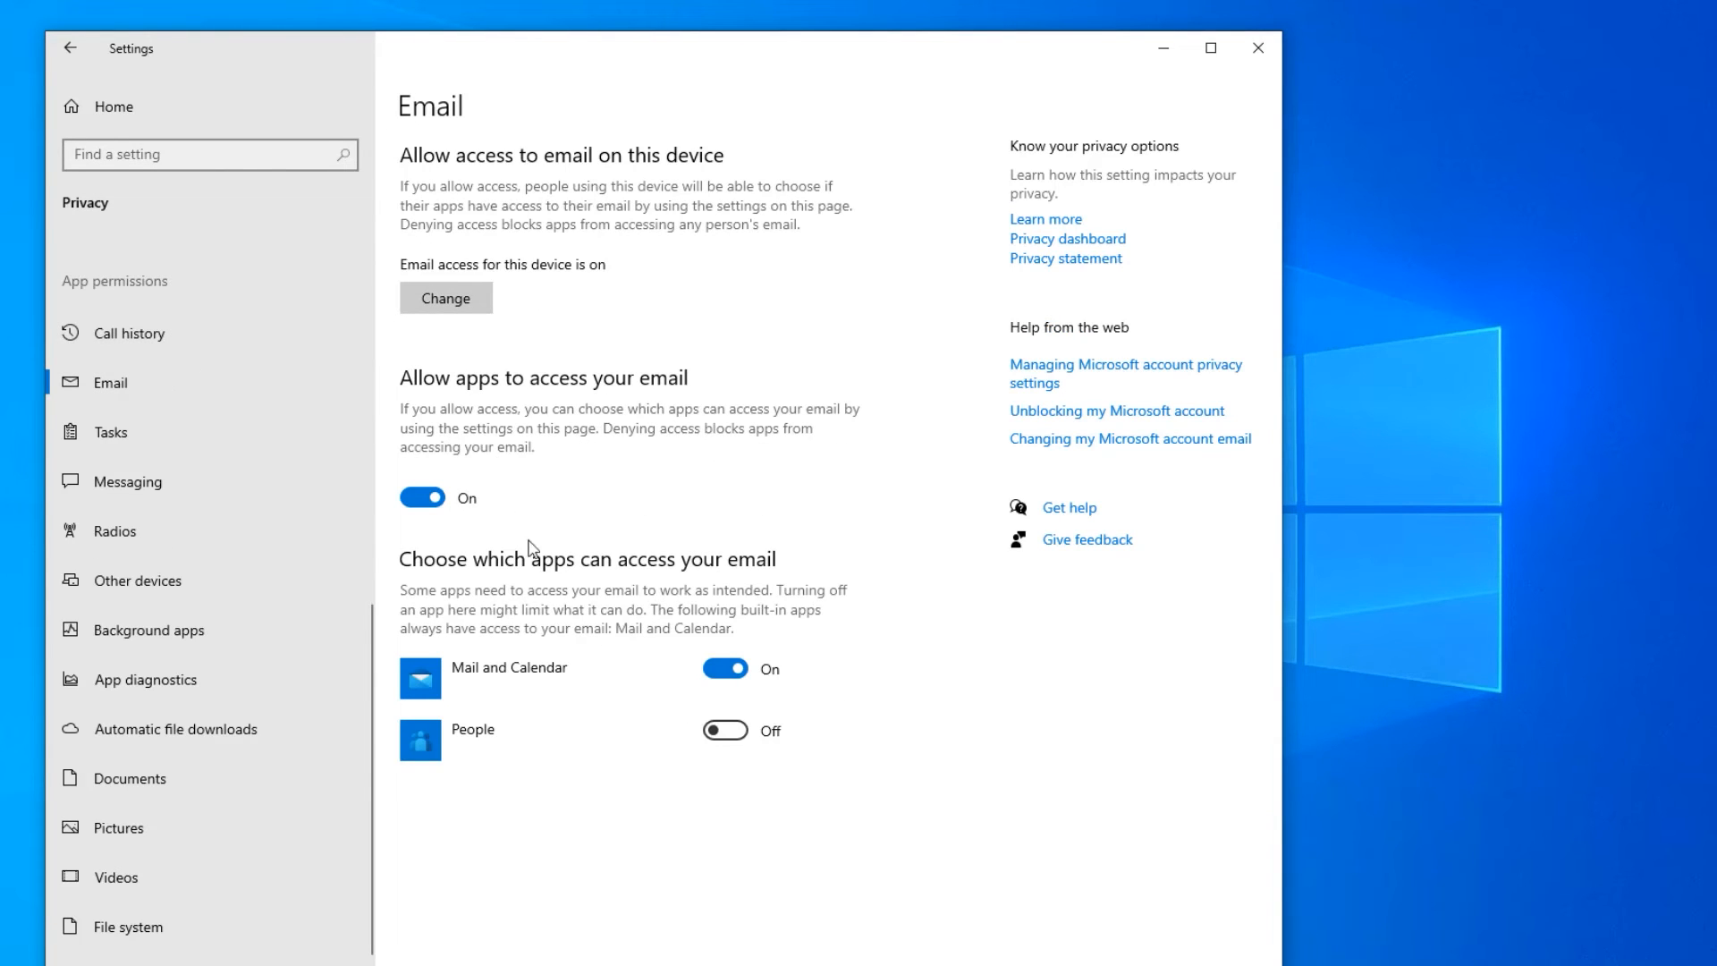
pyautogui.moveTo(501, 531)
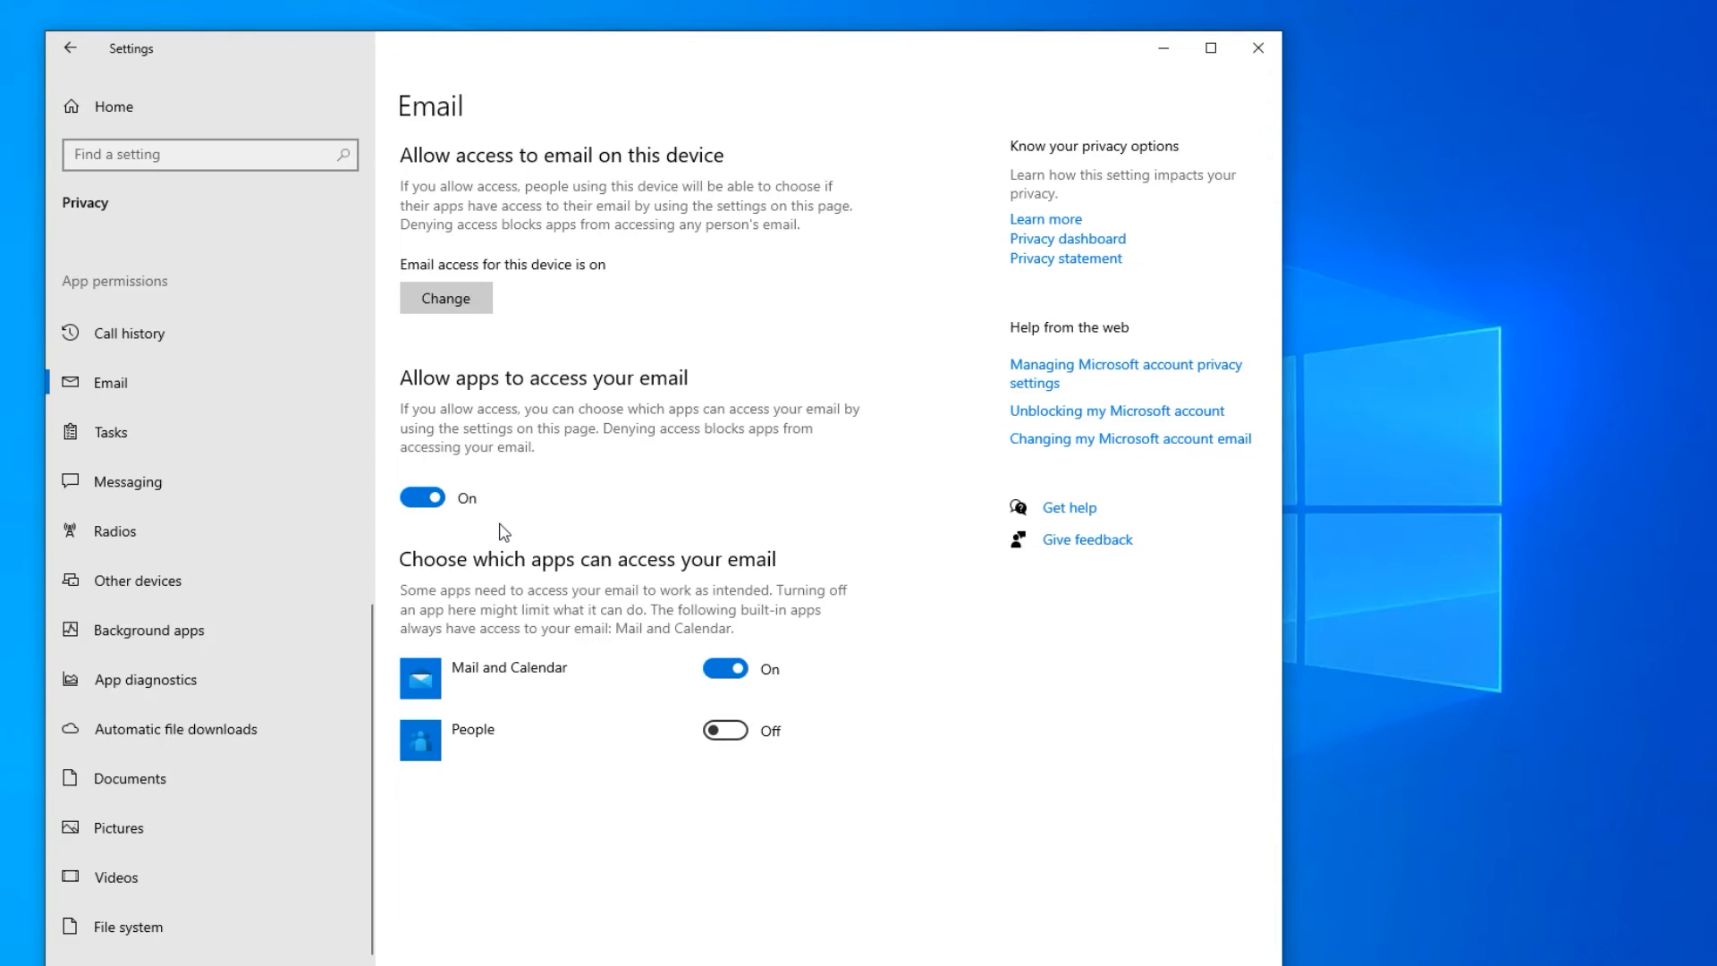
pyautogui.moveTo(413, 531)
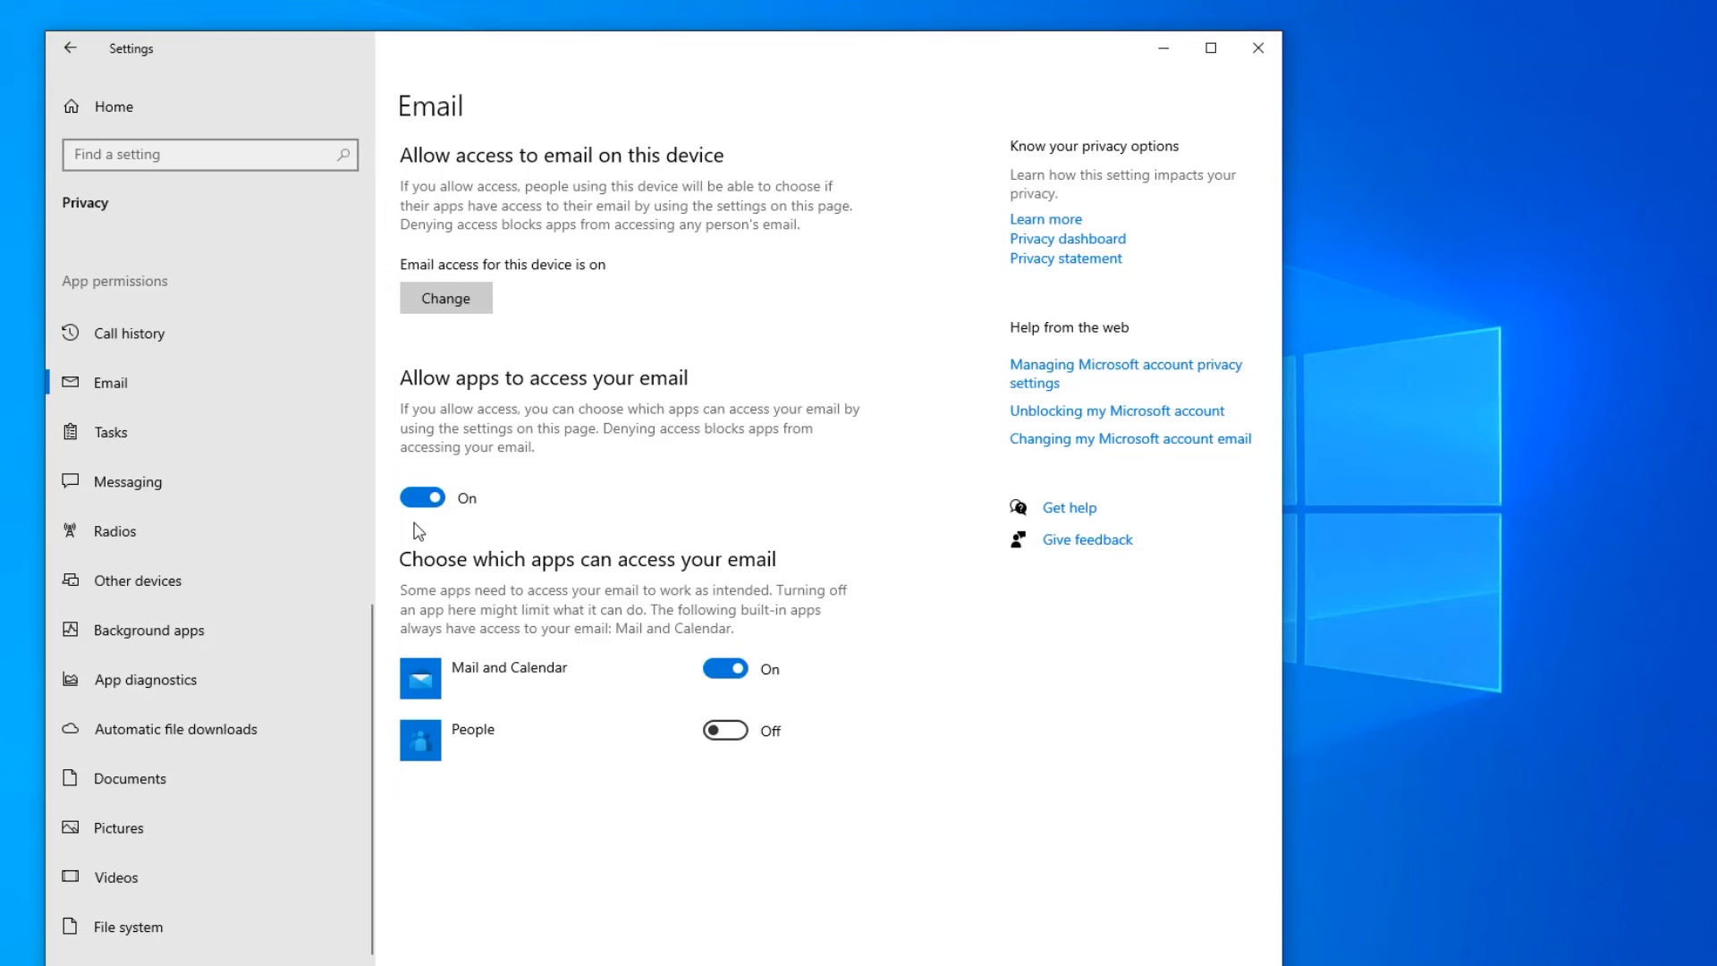
pyautogui.click(109, 431)
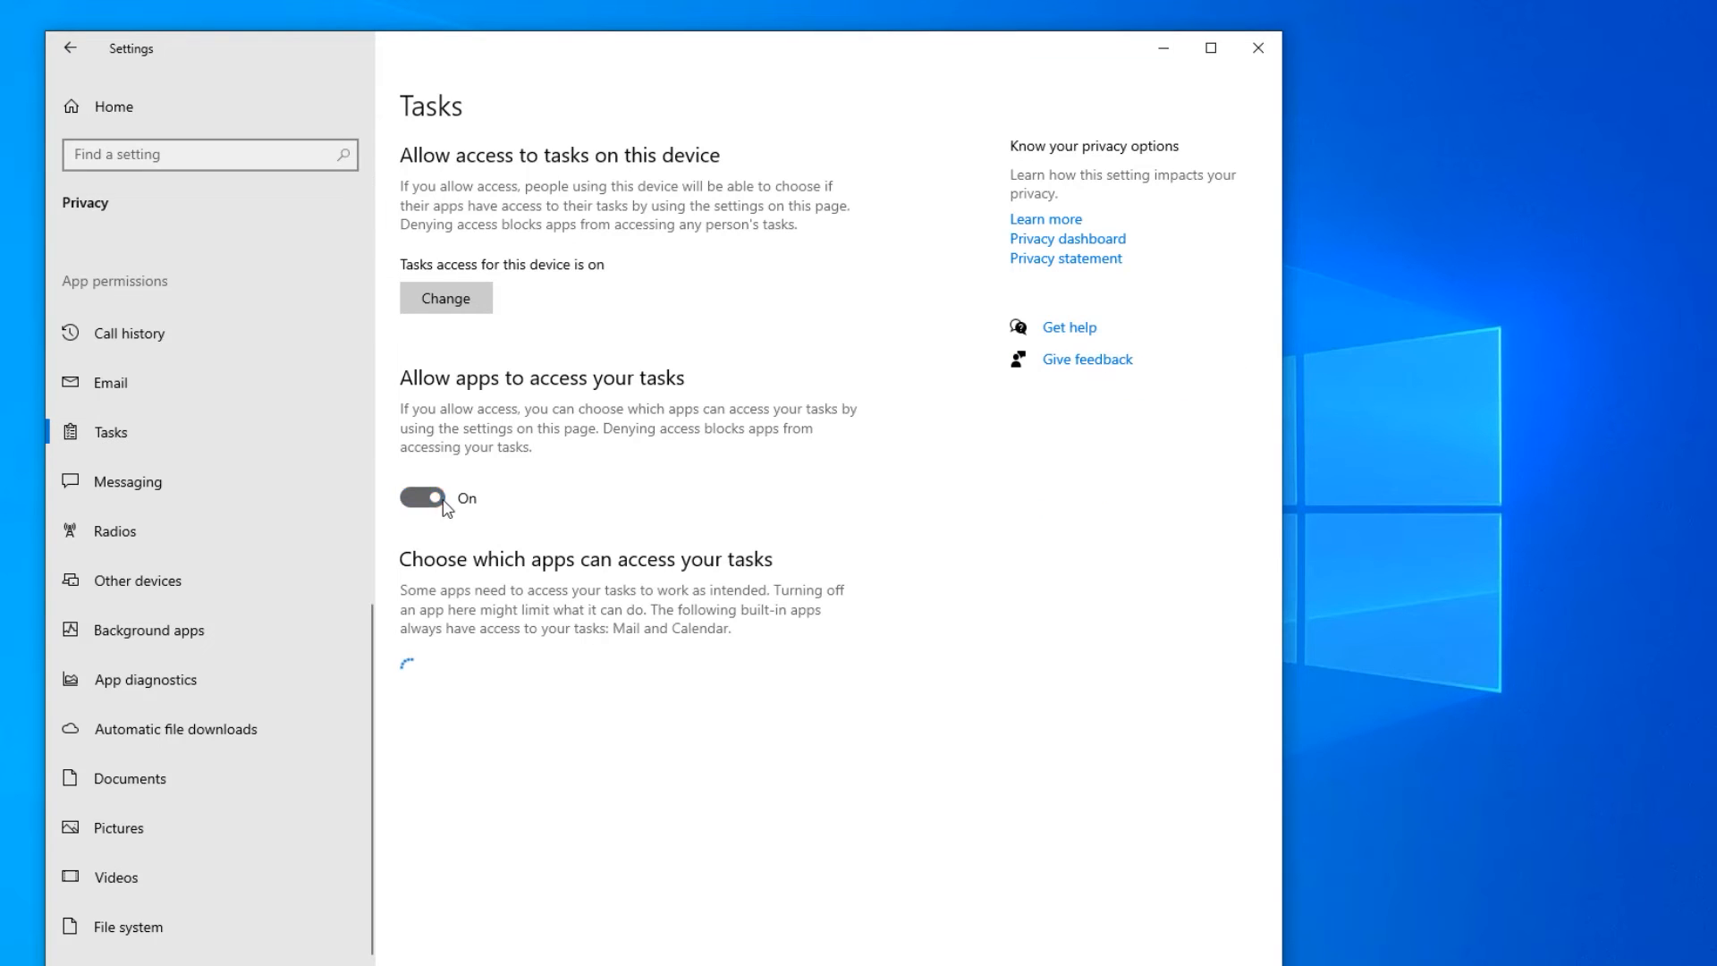
pyautogui.click(127, 481)
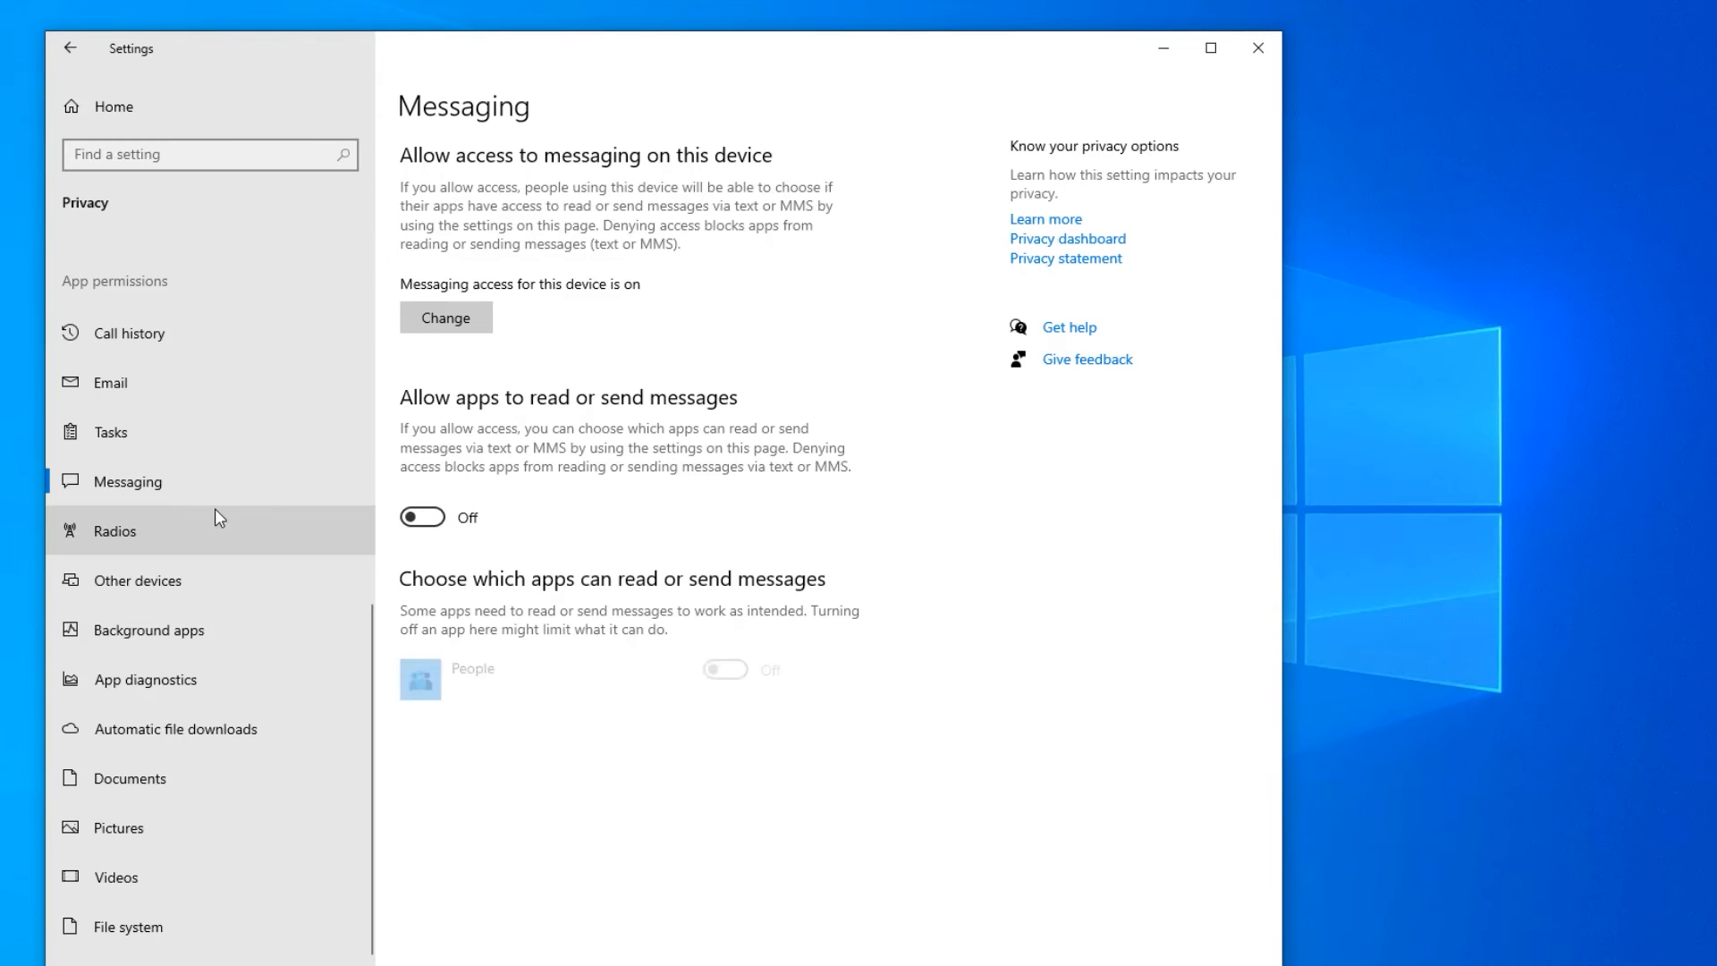
pyautogui.click(140, 580)
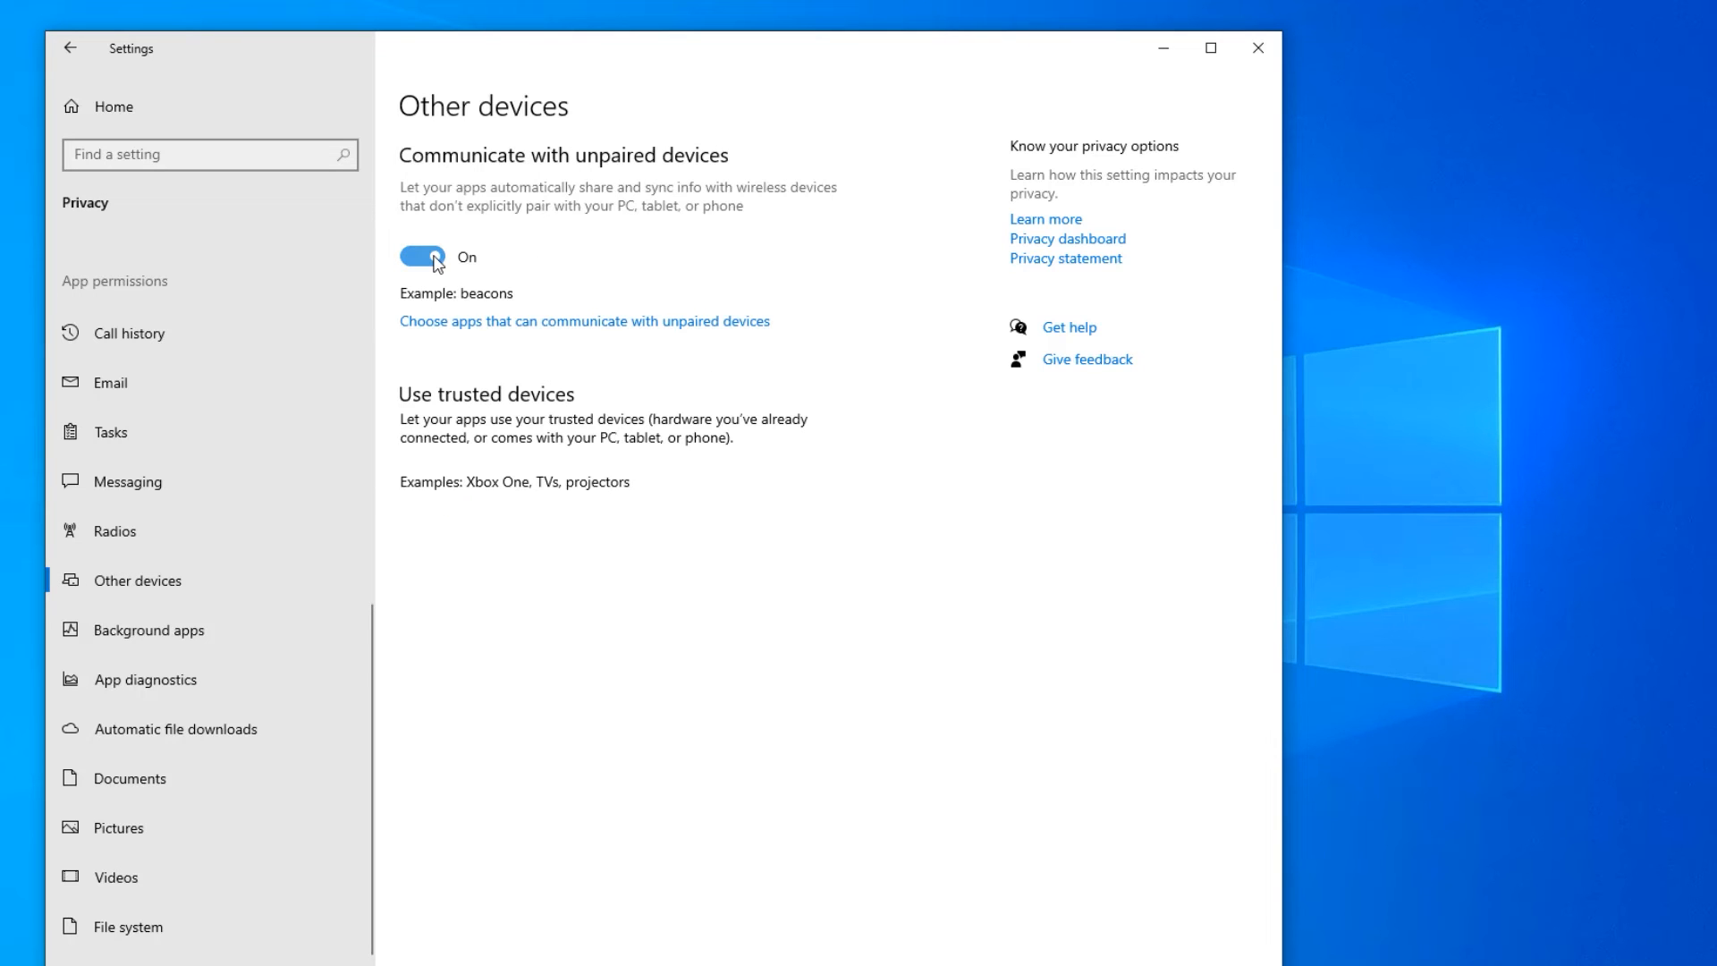
# - Stop apps running in the background, then review App diagnostics and Documents access
pyautogui.click(150, 629)
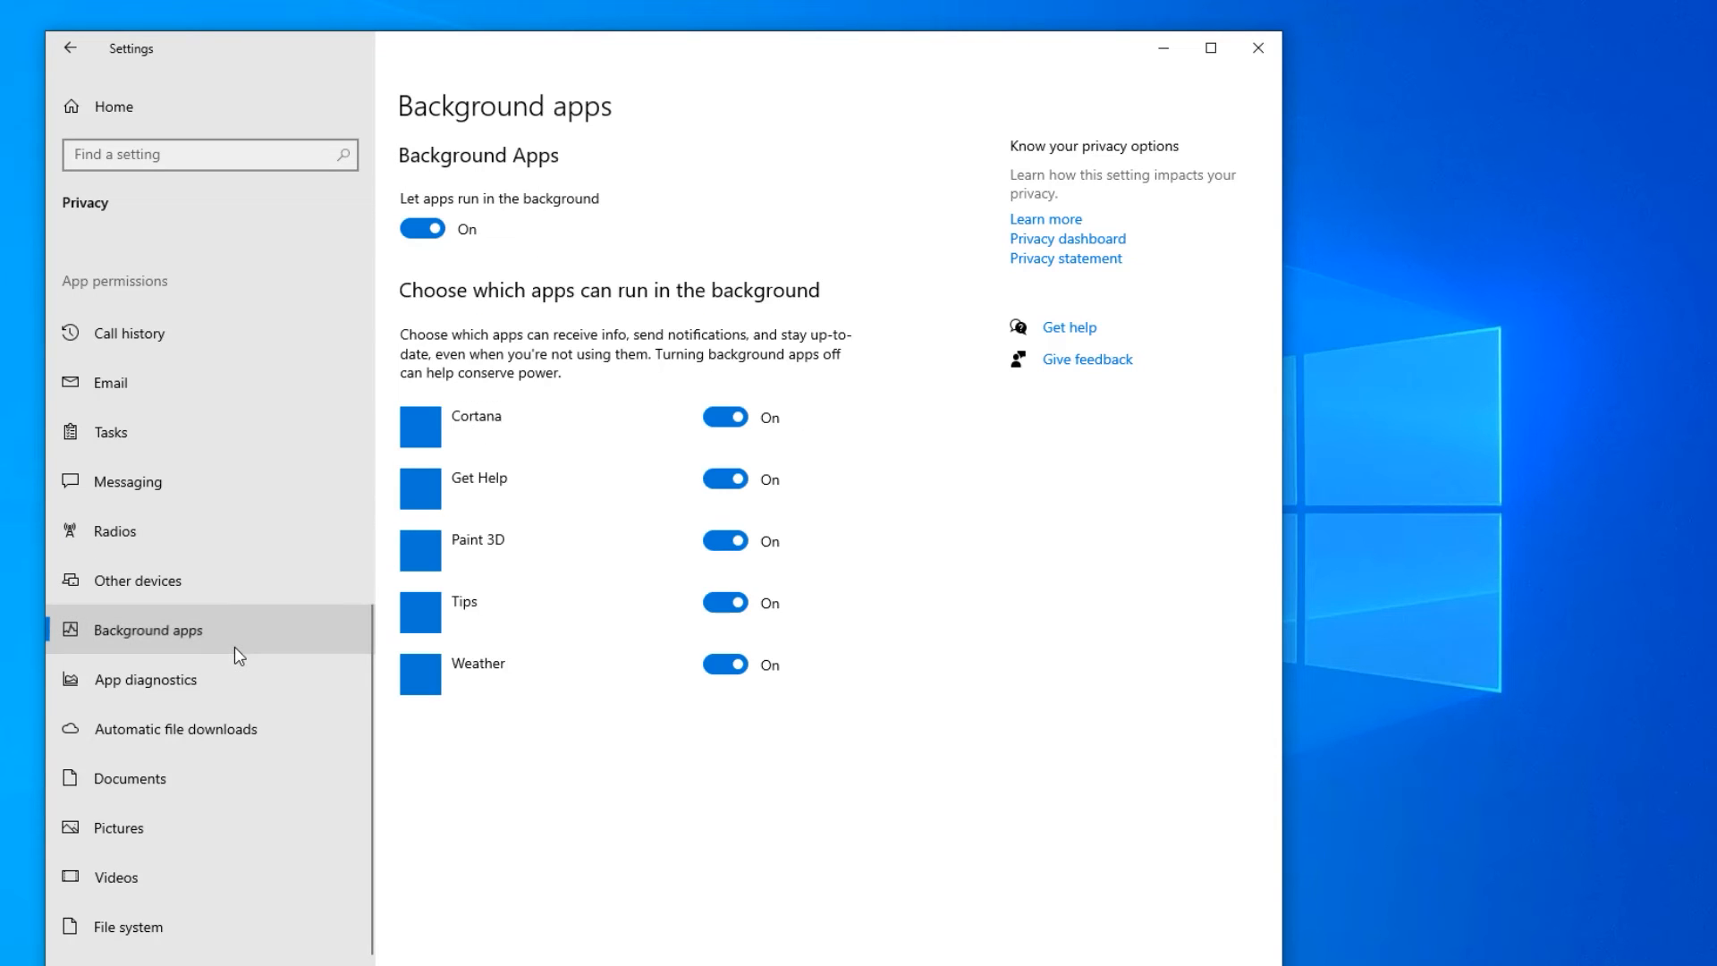
pyautogui.click(422, 229)
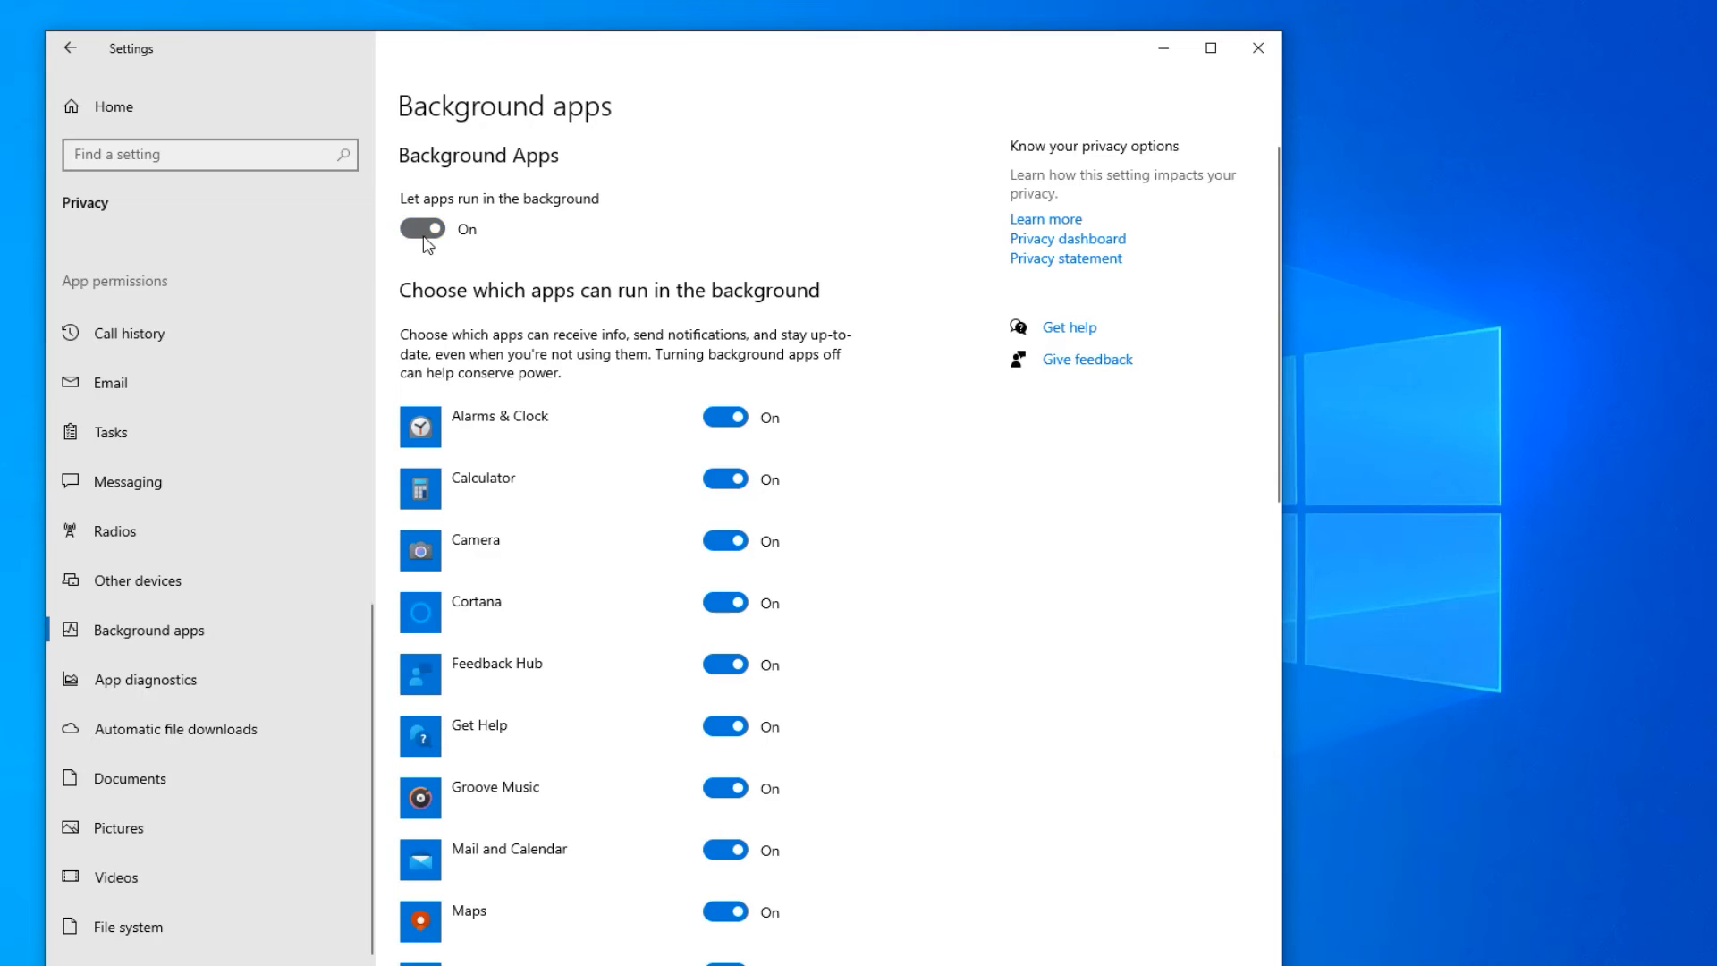
pyautogui.click(148, 680)
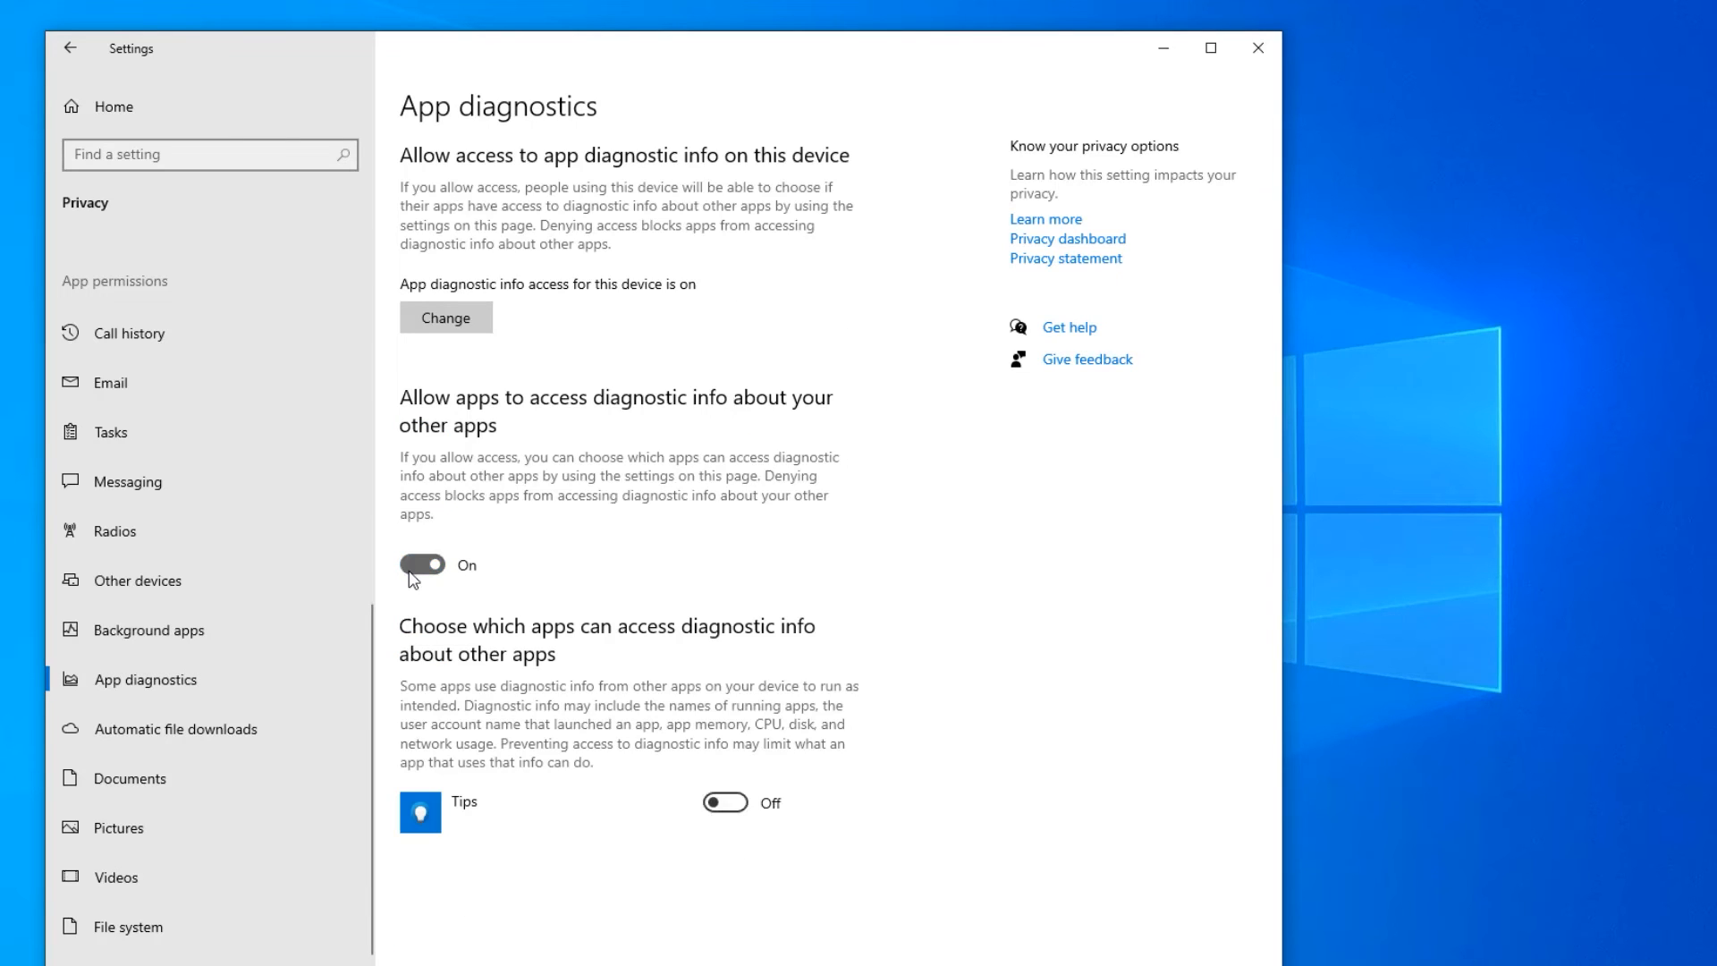
pyautogui.click(129, 778)
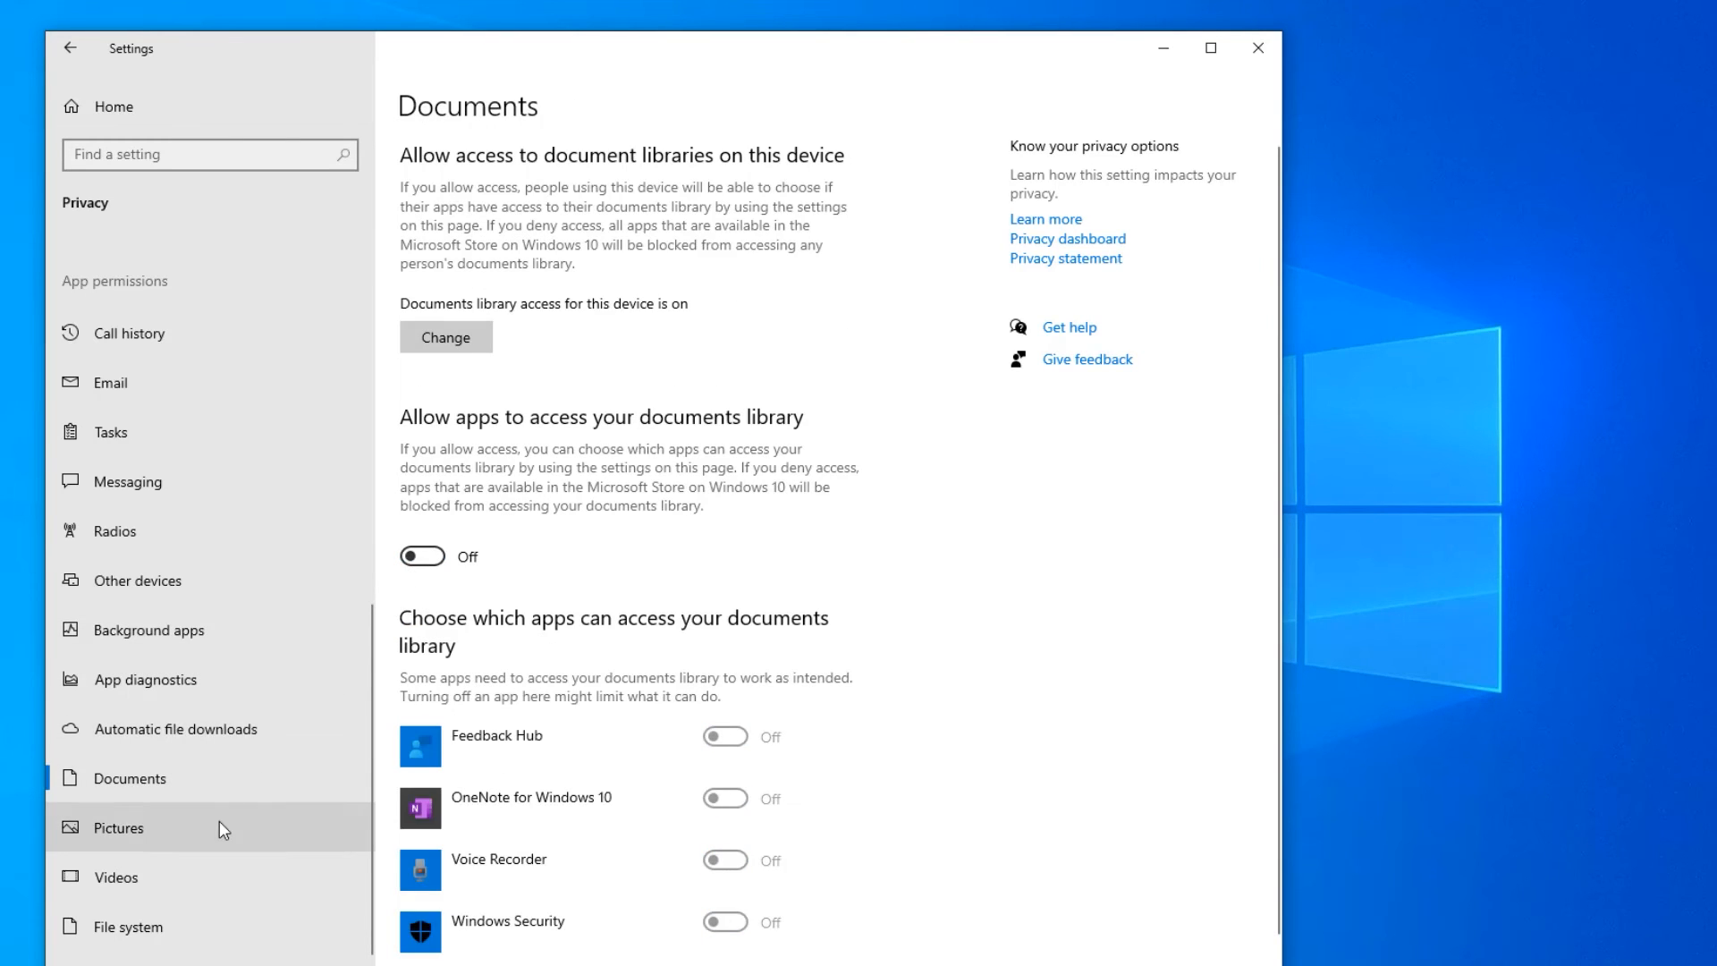
# - Turn off videos library access, check File system, and close Settings to the desktop
pyautogui.click(115, 876)
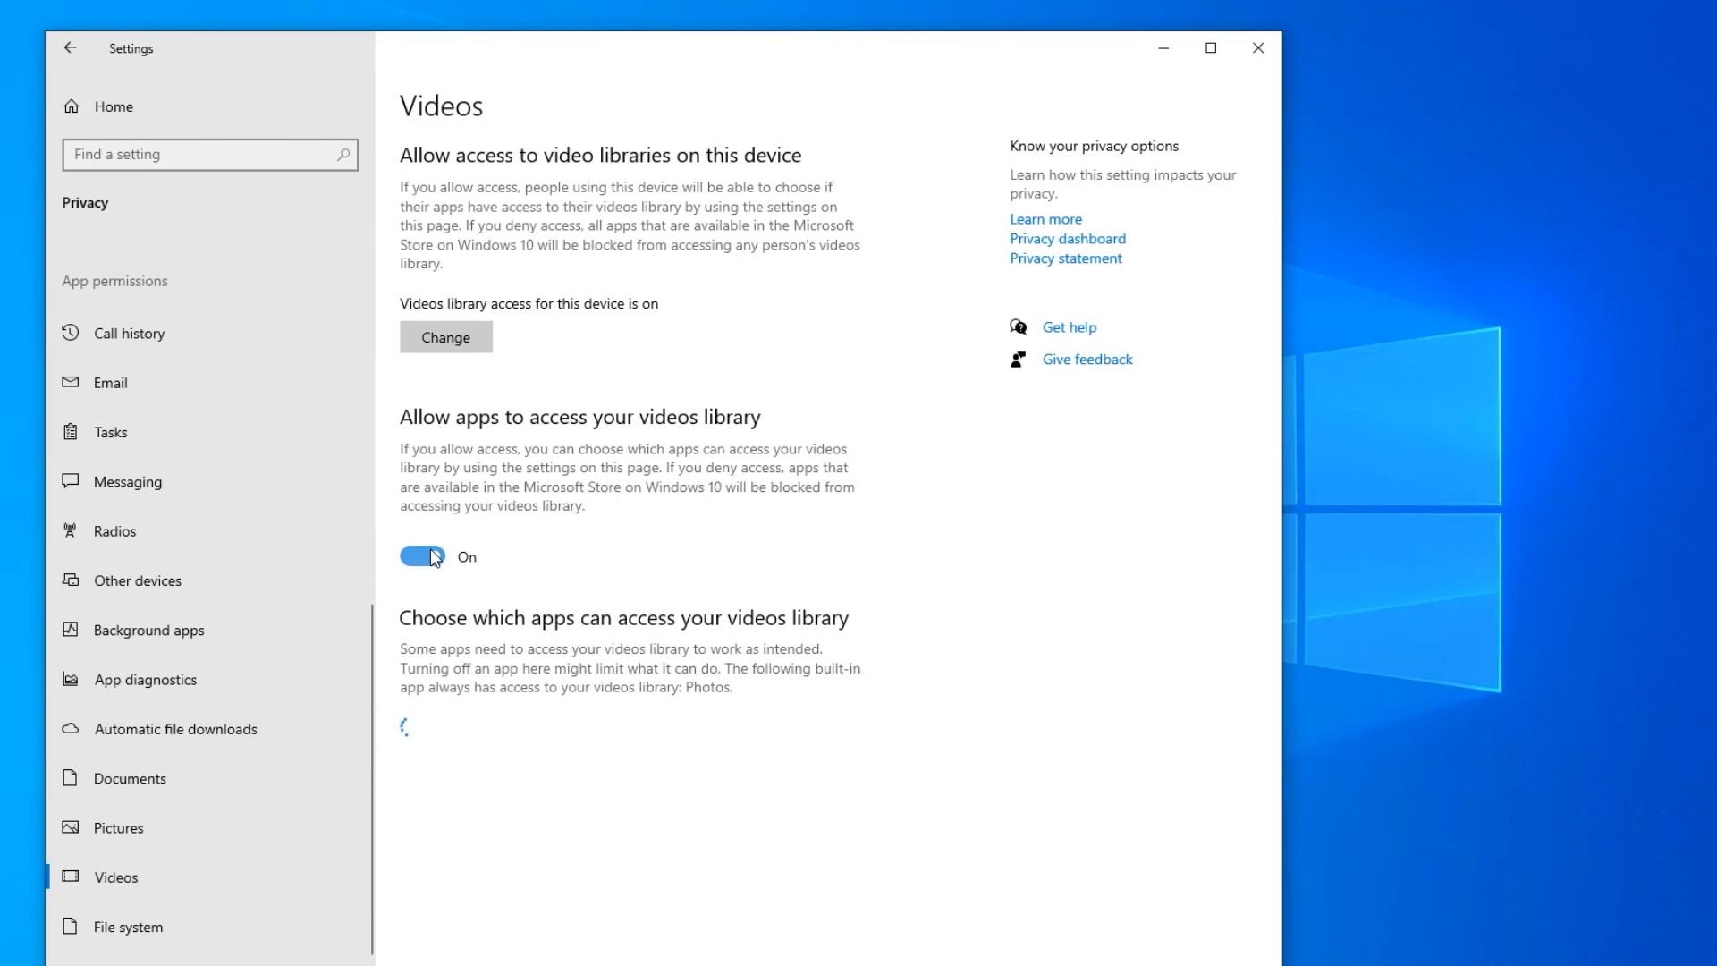
pyautogui.click(422, 556)
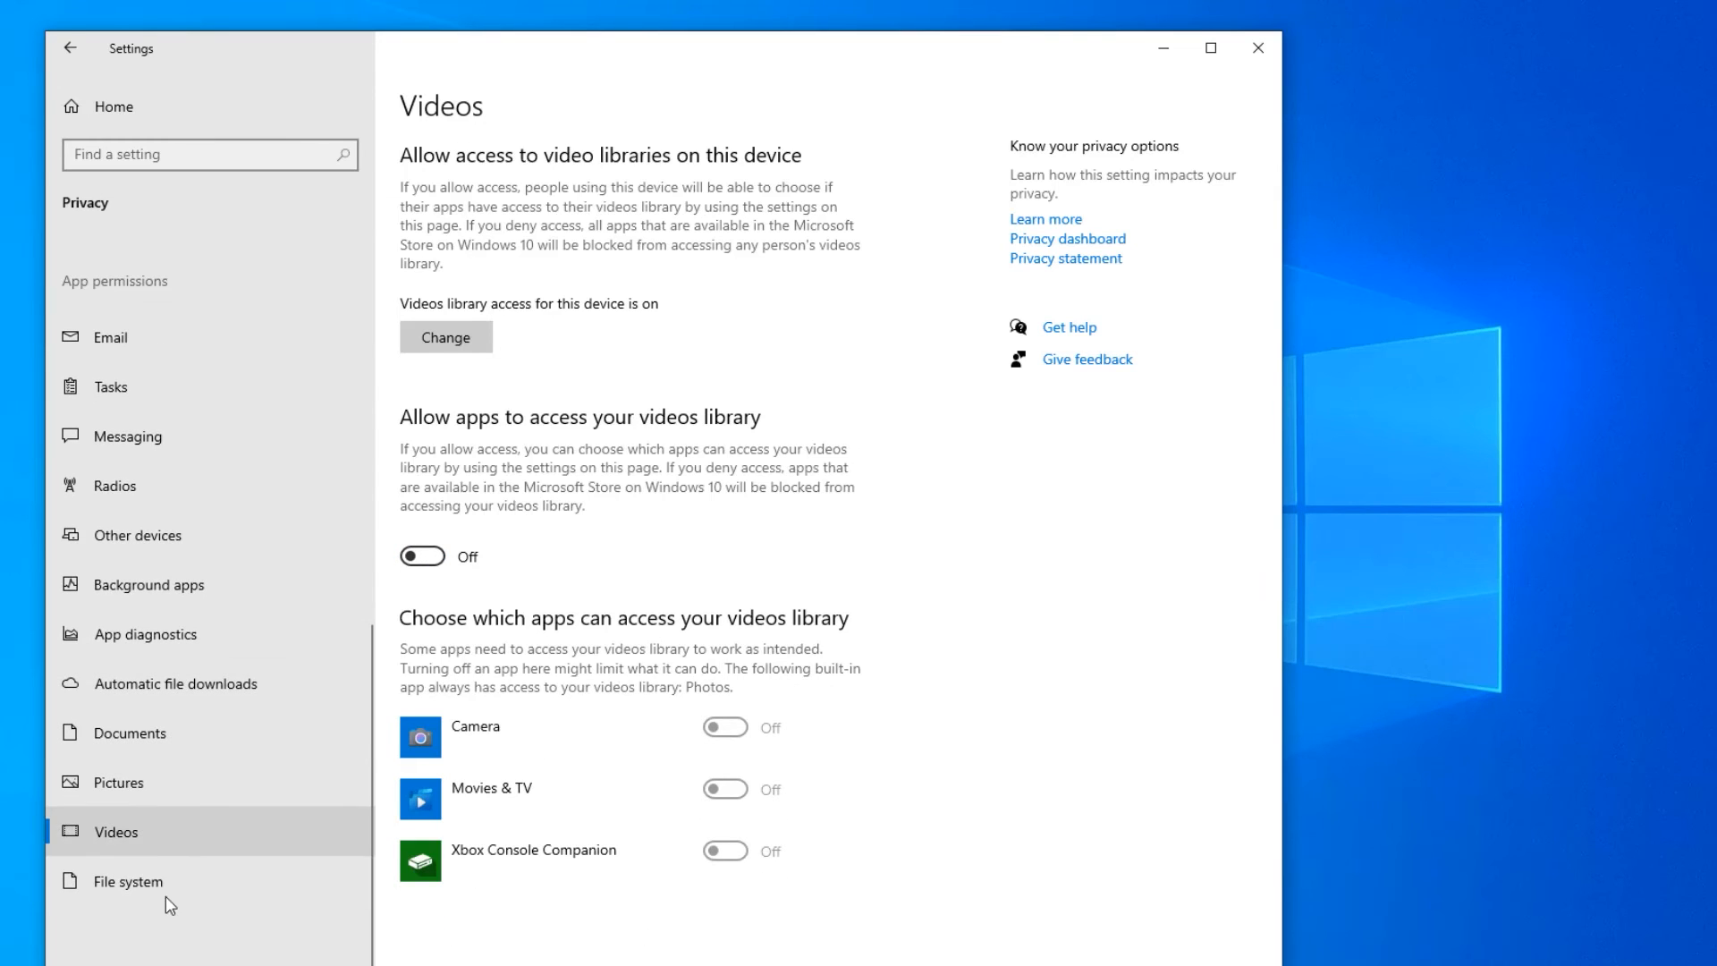
pyautogui.click(127, 880)
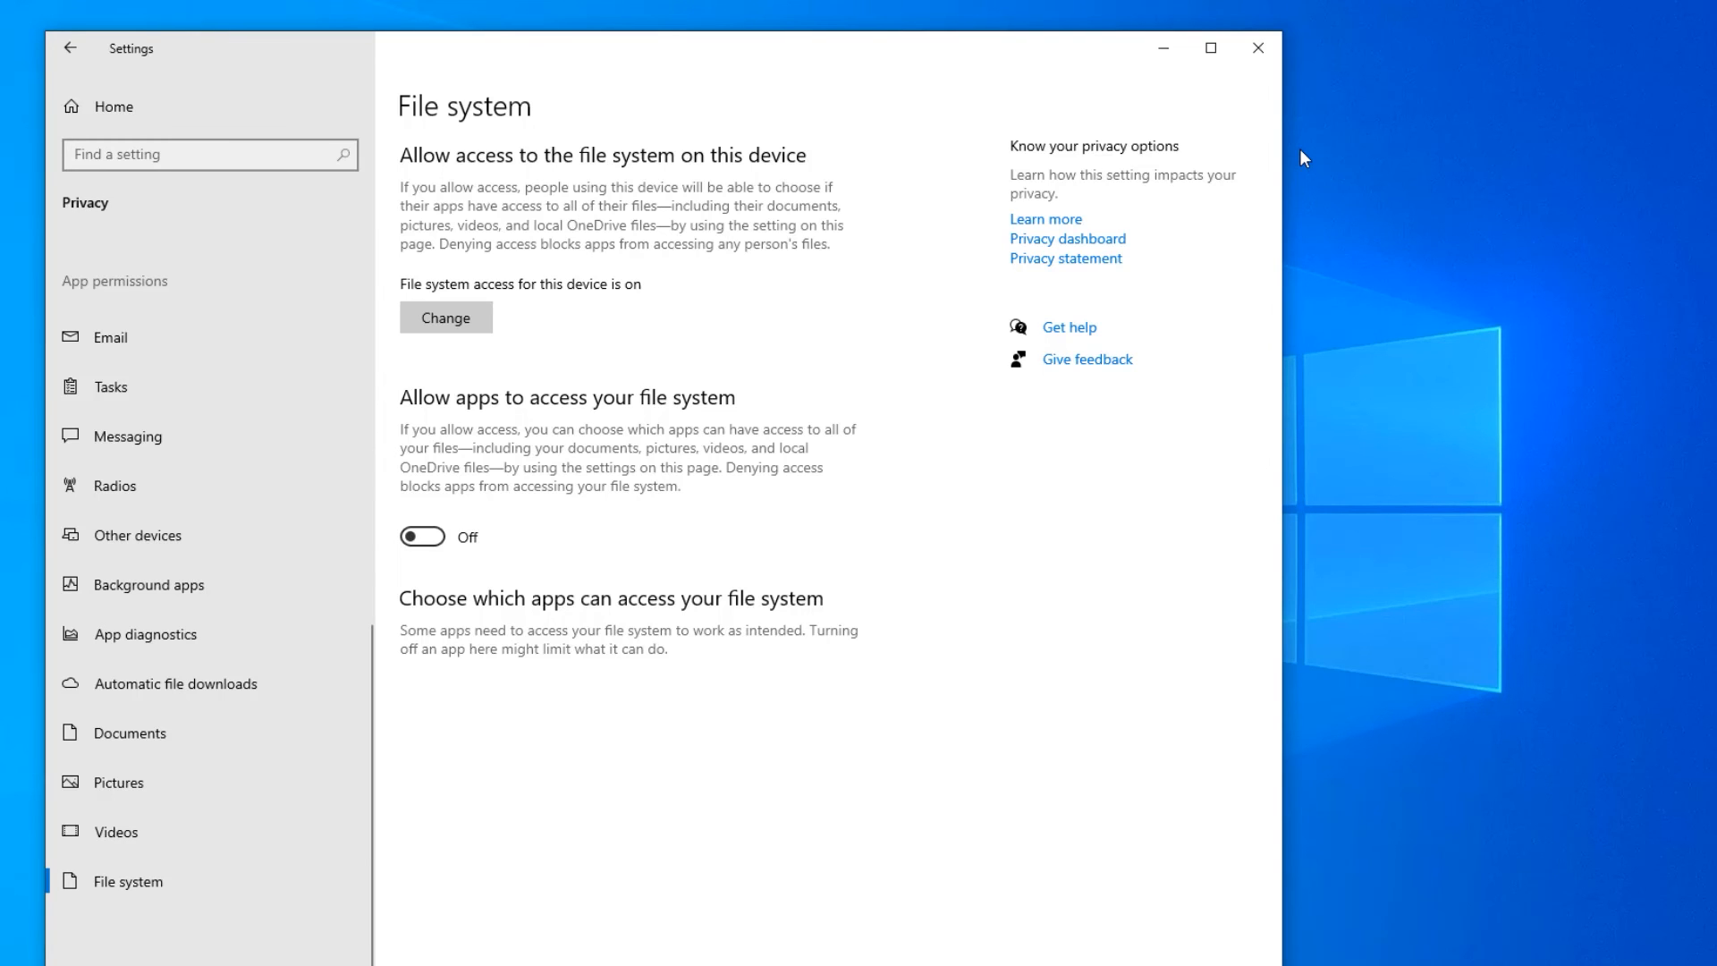
pyautogui.click(1257, 48)
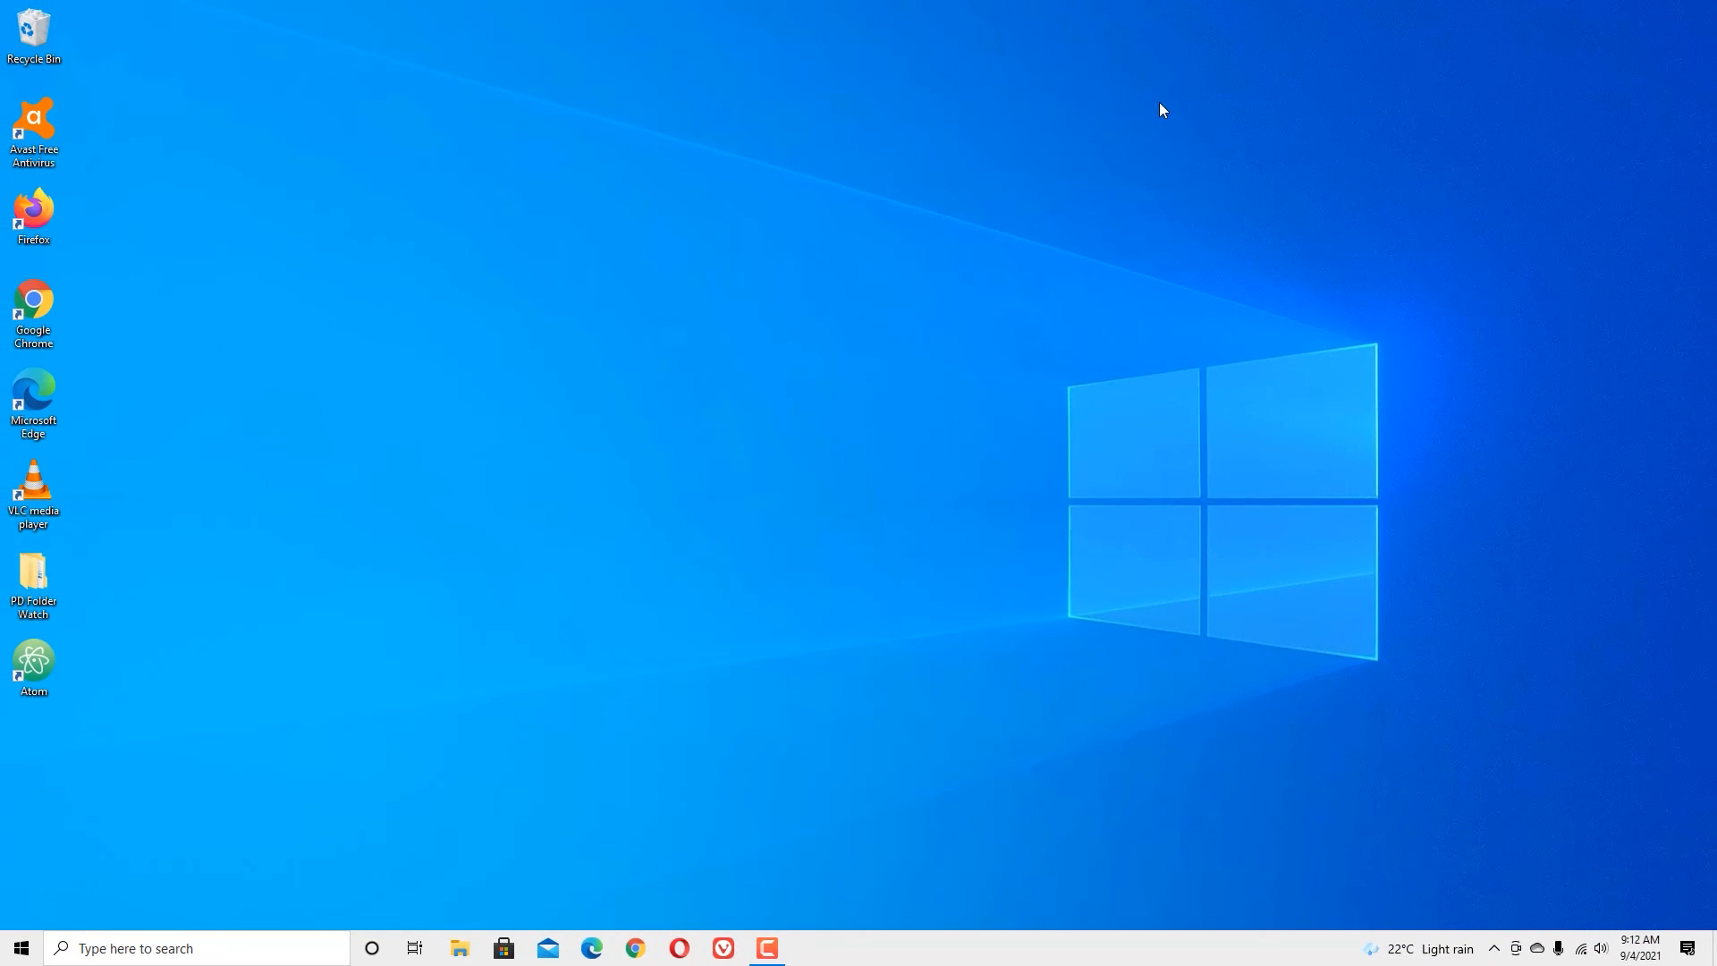